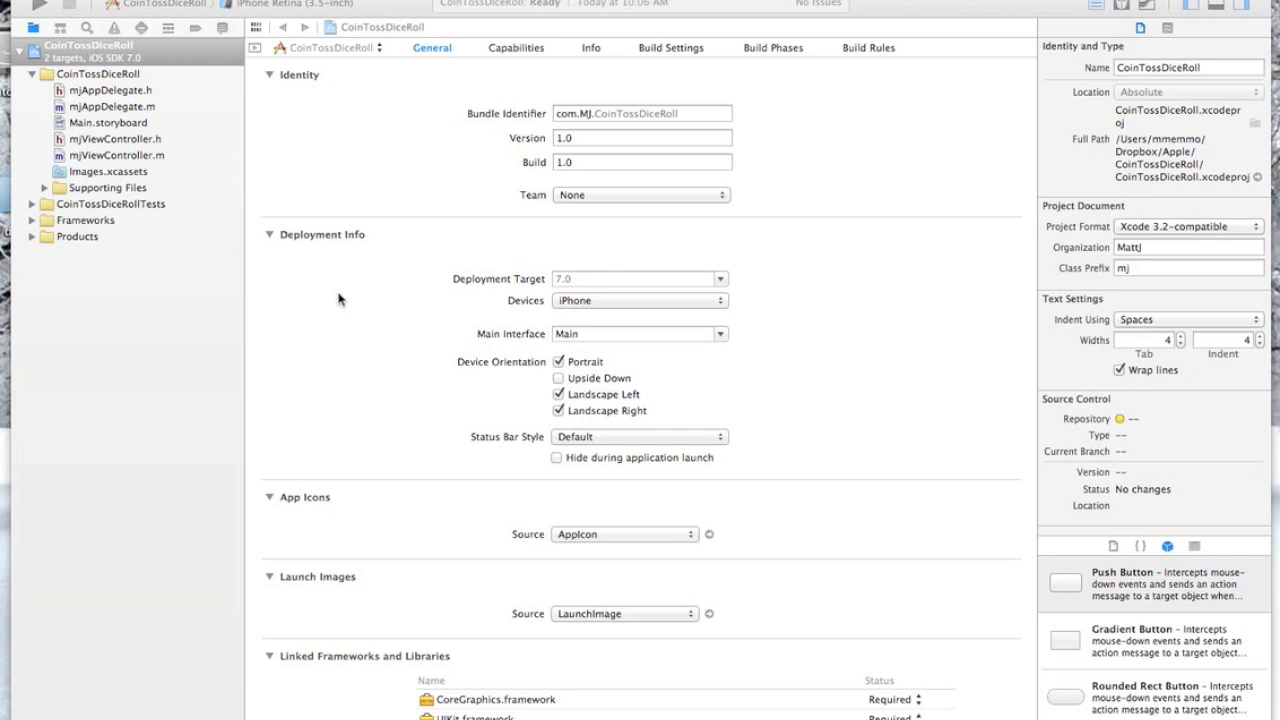
mouse_move(462, 70)
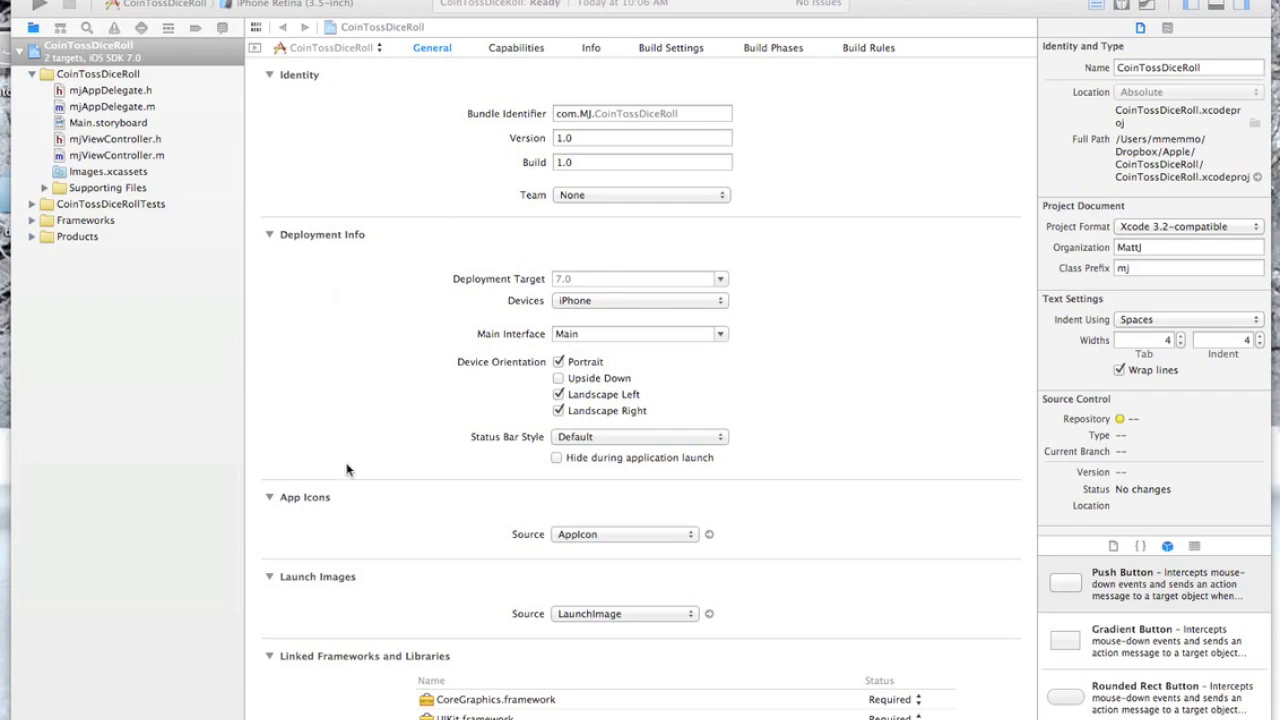
mouse_move(390, 216)
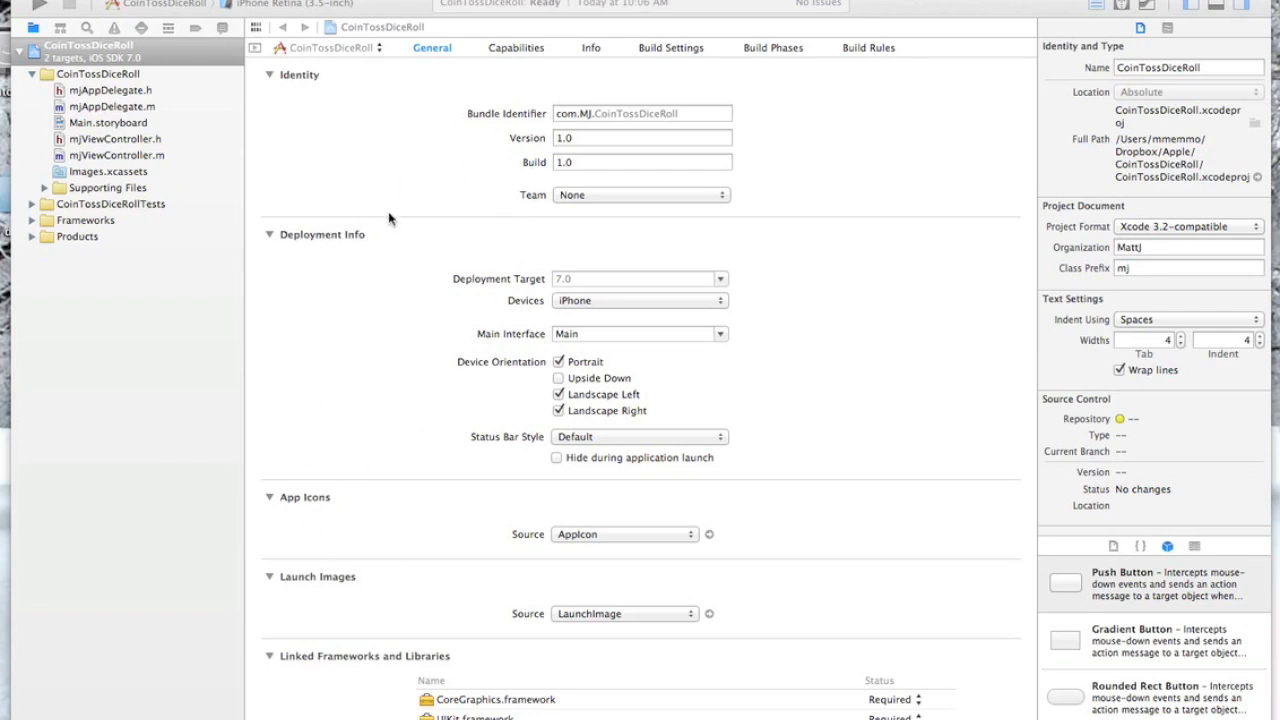
mouse_move(492, 486)
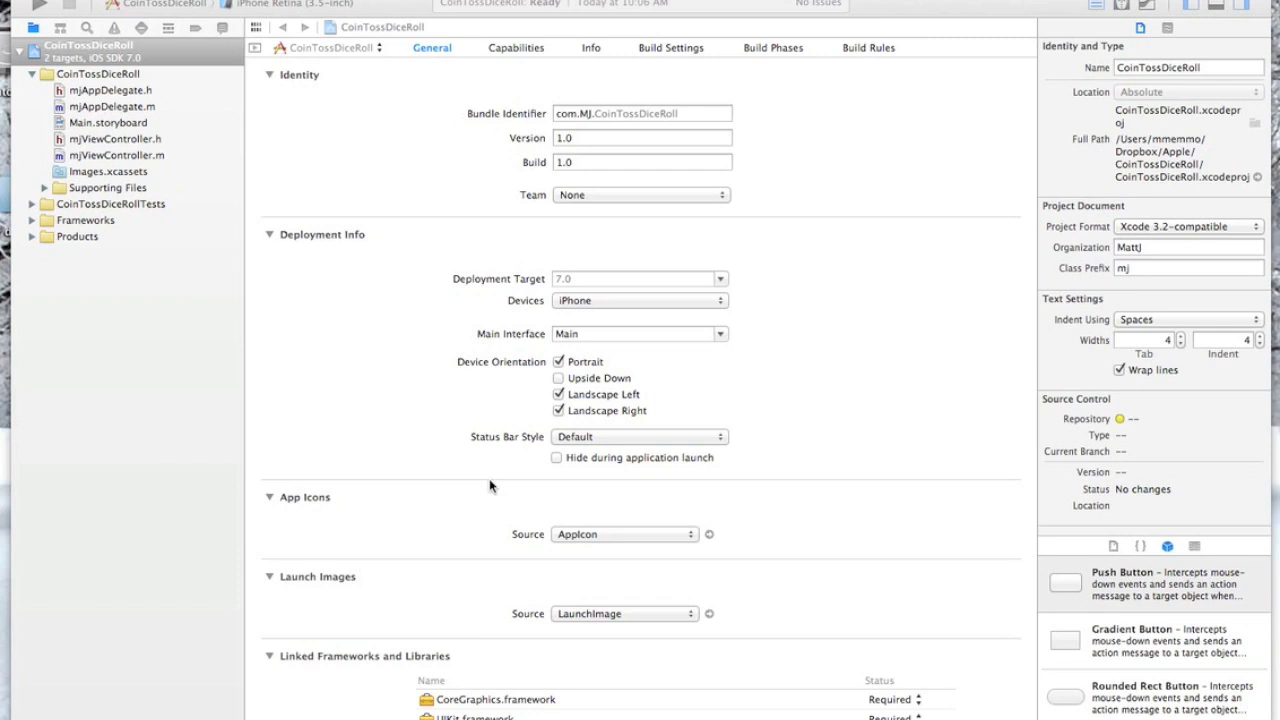
Open Main.storyboard from the Project Navigator in Interface Builder
scroll(down, 3)
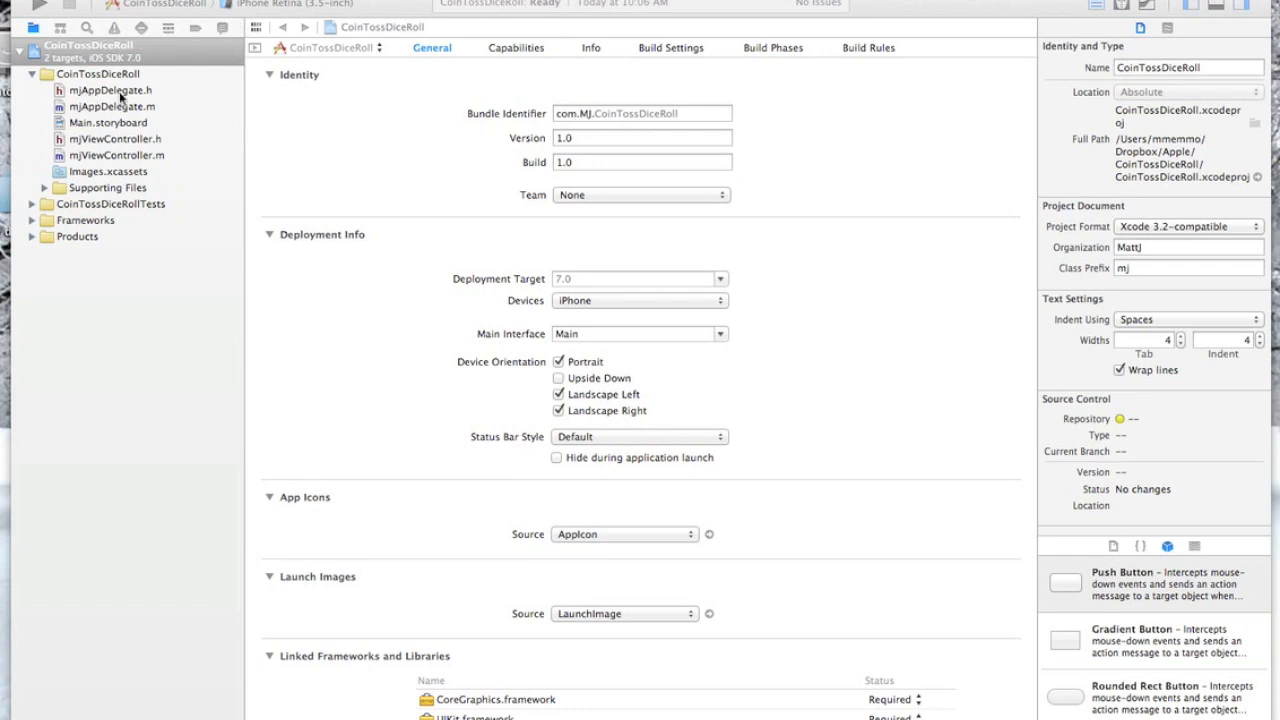
mouse_move(84, 130)
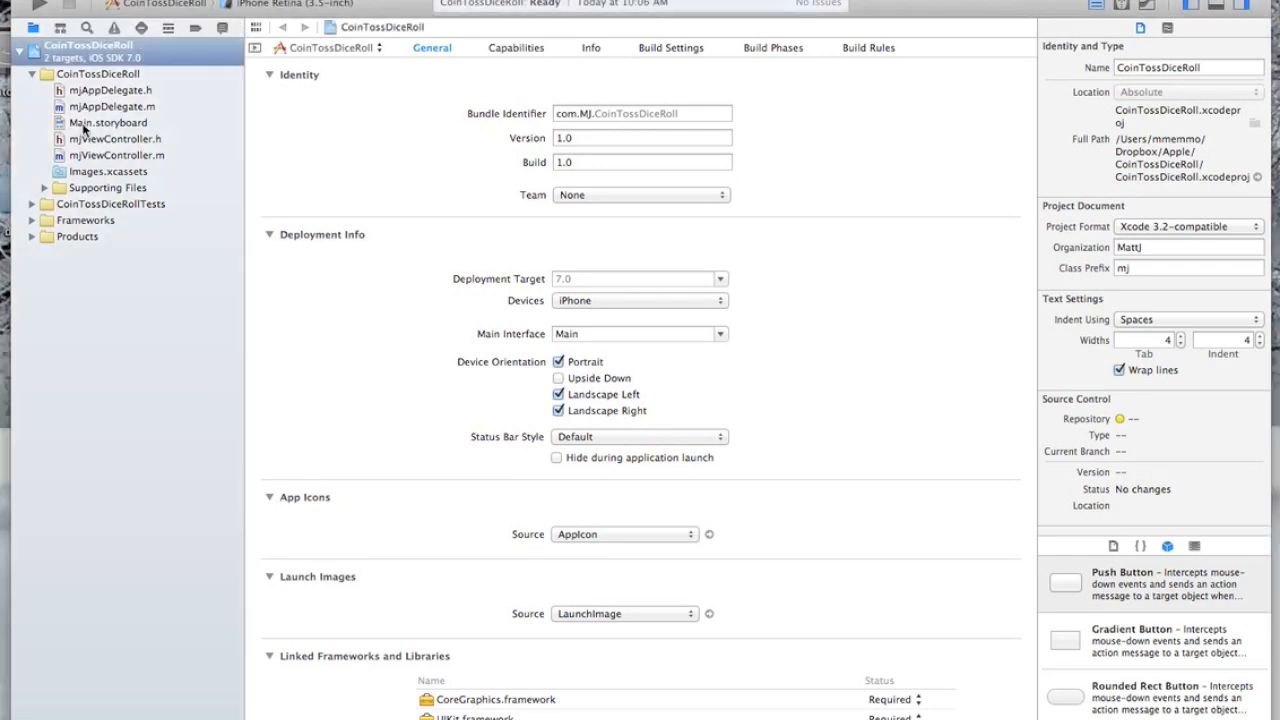
click(100, 122)
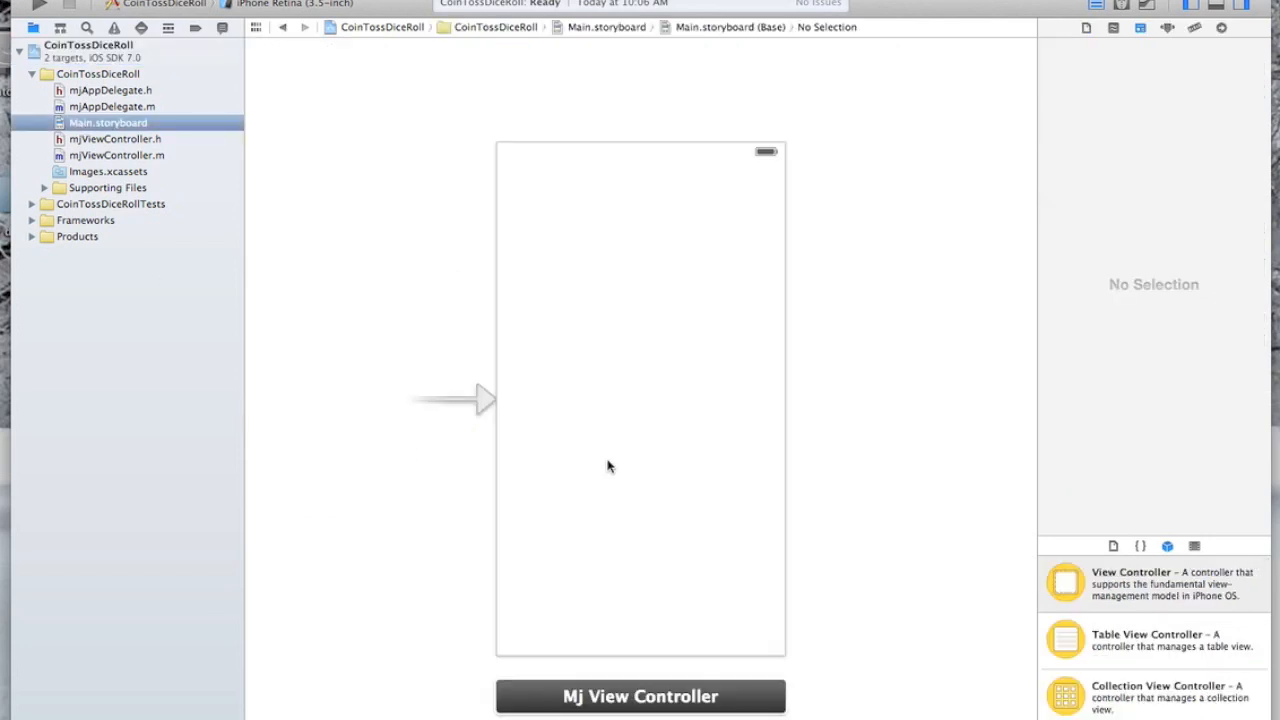
mouse_move(764, 610)
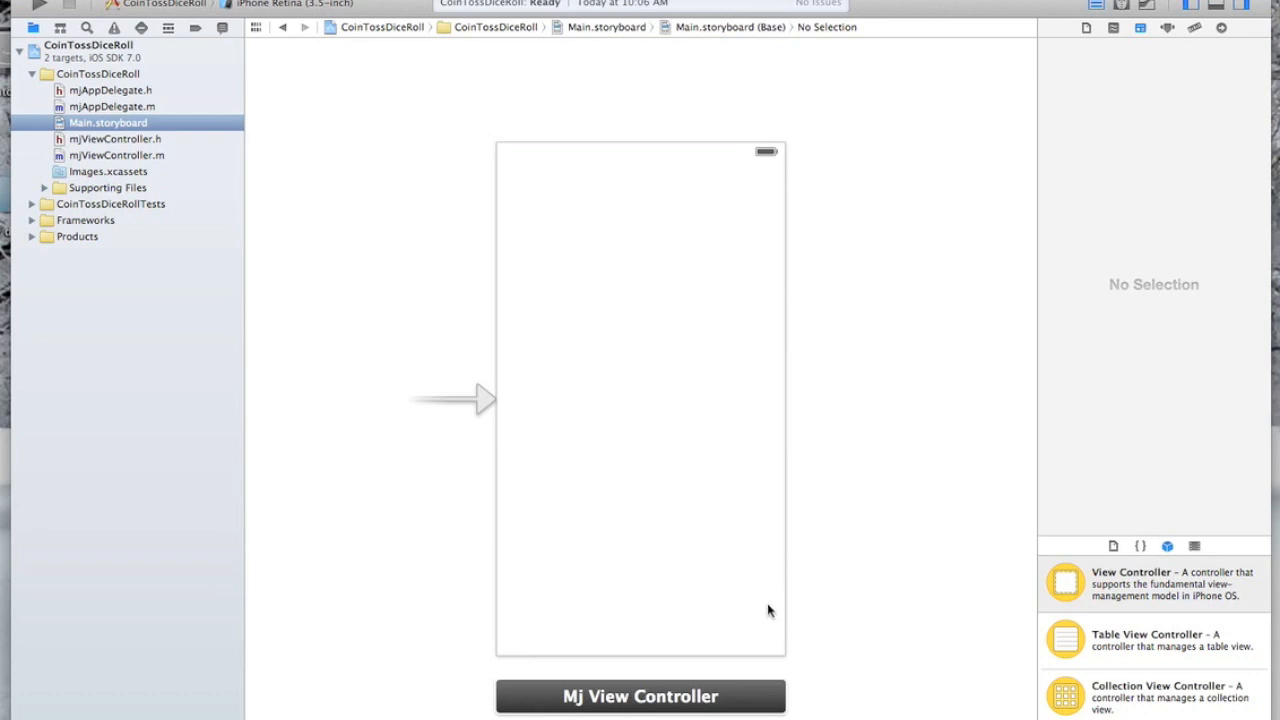
mouse_move(640, 676)
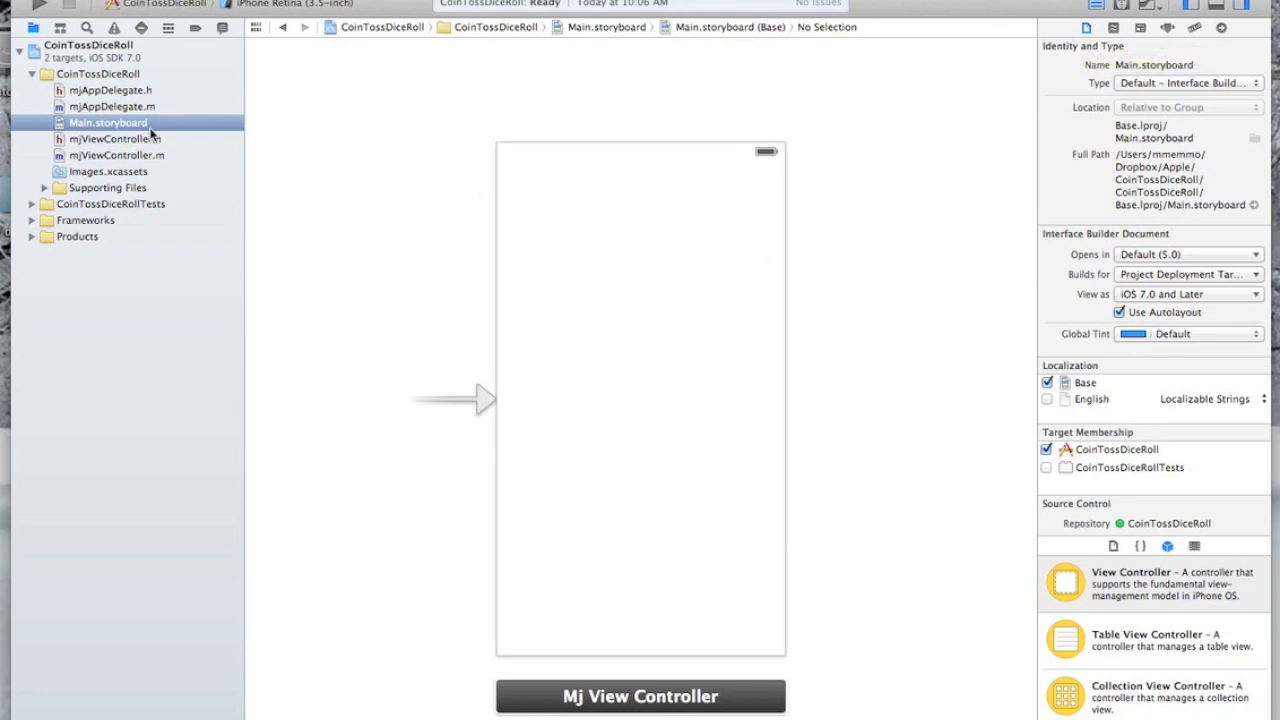
mouse_move(1192, 322)
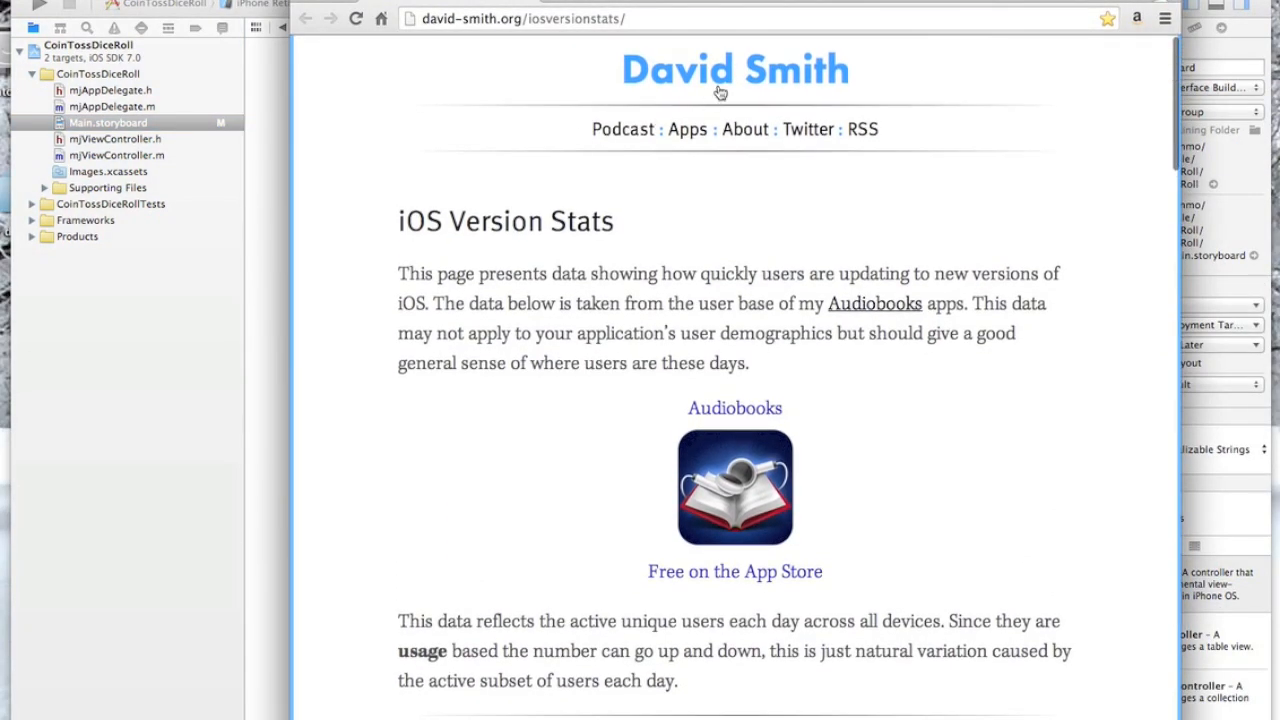
mouse_move(876, 296)
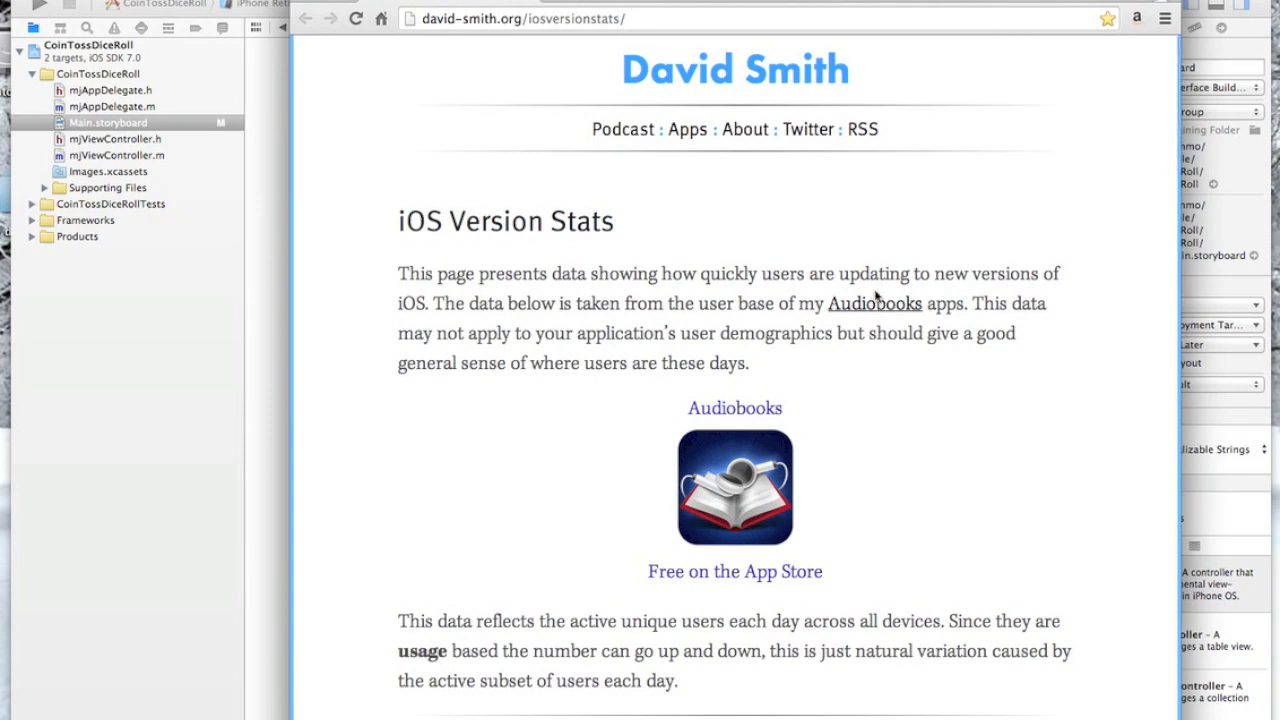
mouse_move(948, 444)
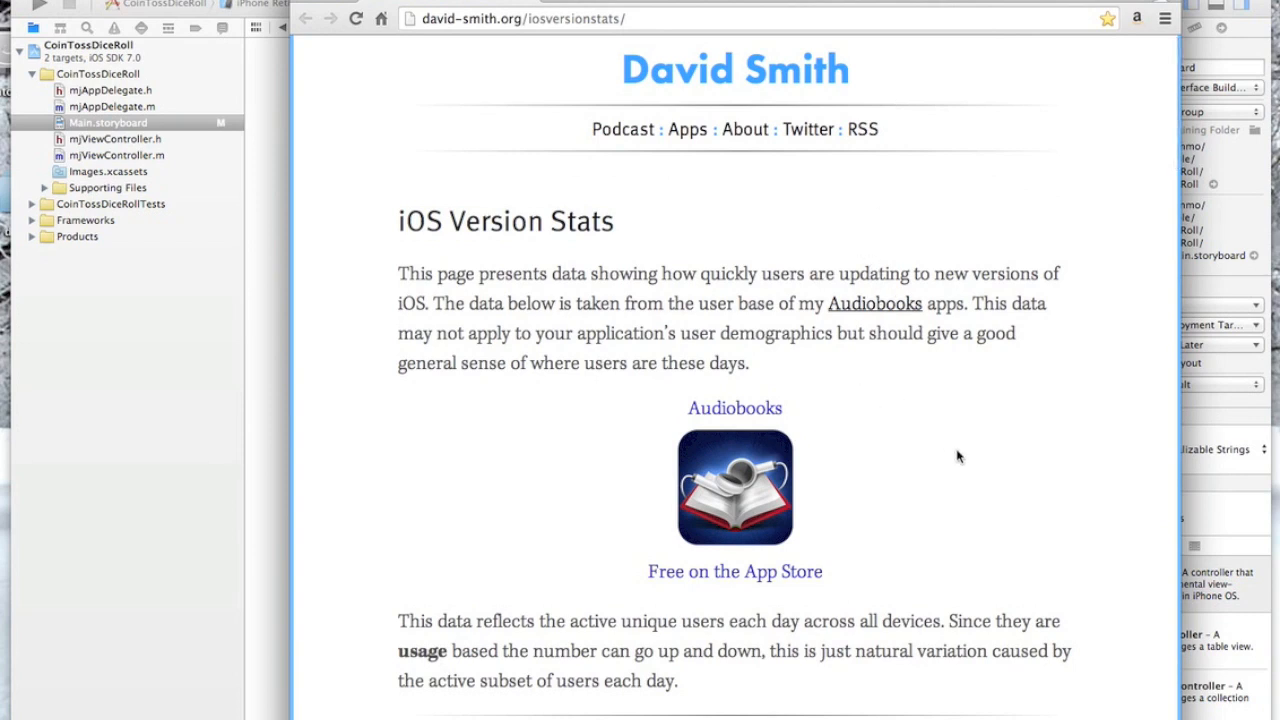
Scroll the iOS Version Stats page down through device charts to the Retina section
scroll(down, 3)
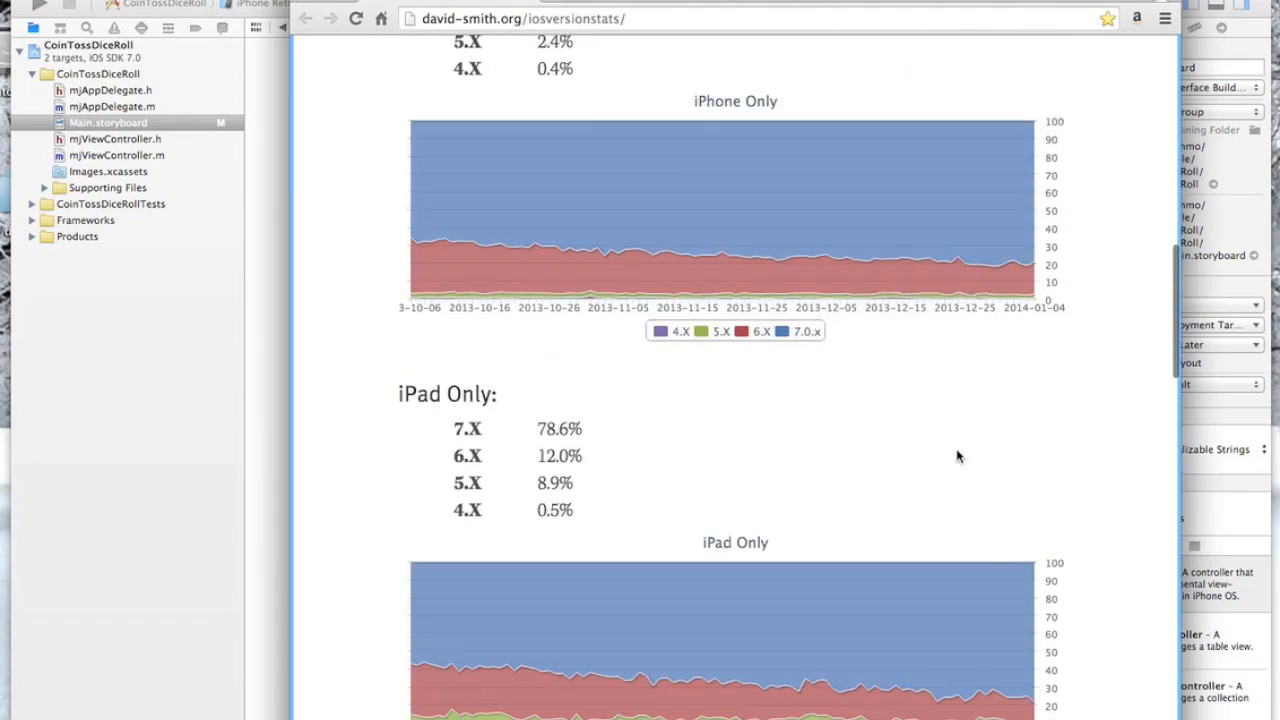
scroll(down, 3)
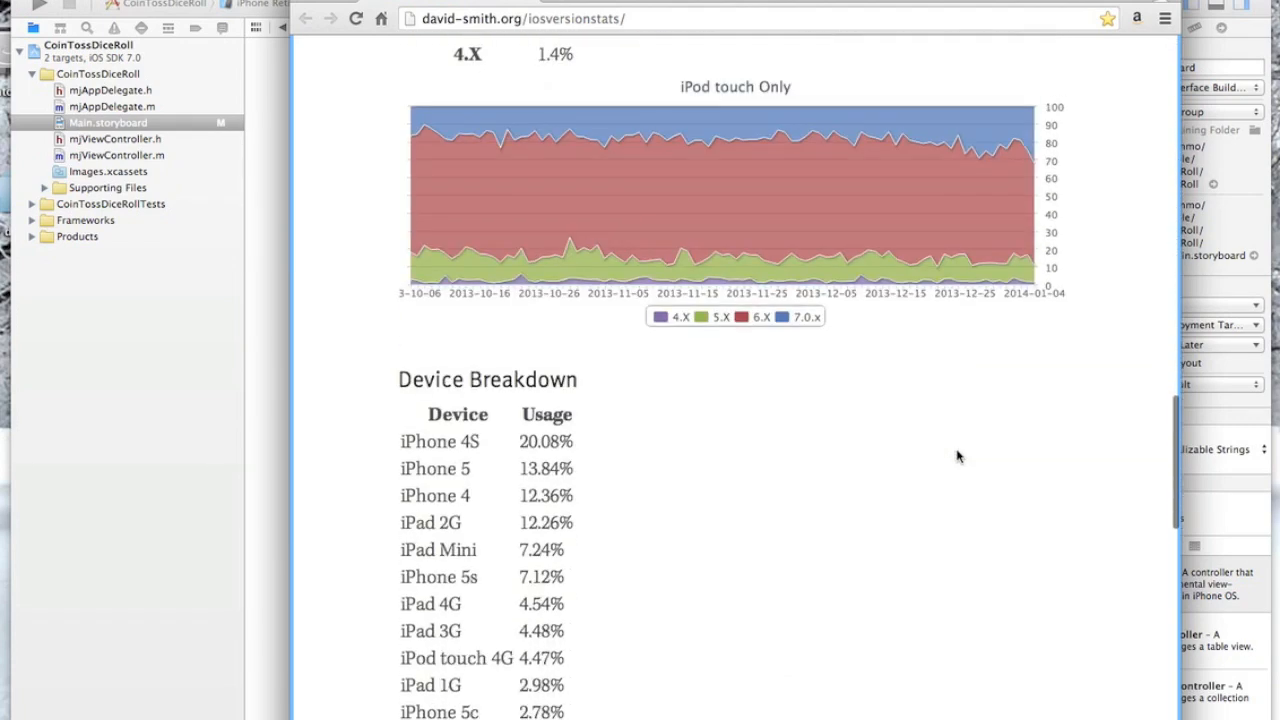
scroll(down, 3)
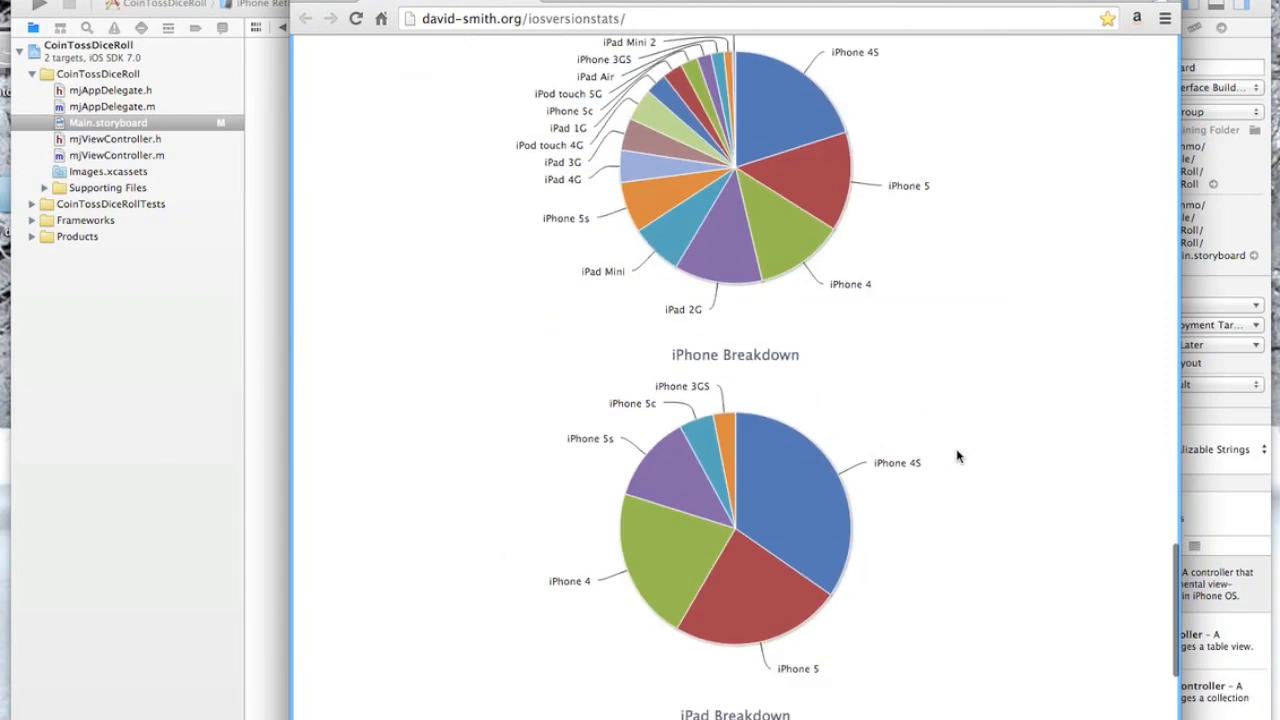
scroll(down, 3)
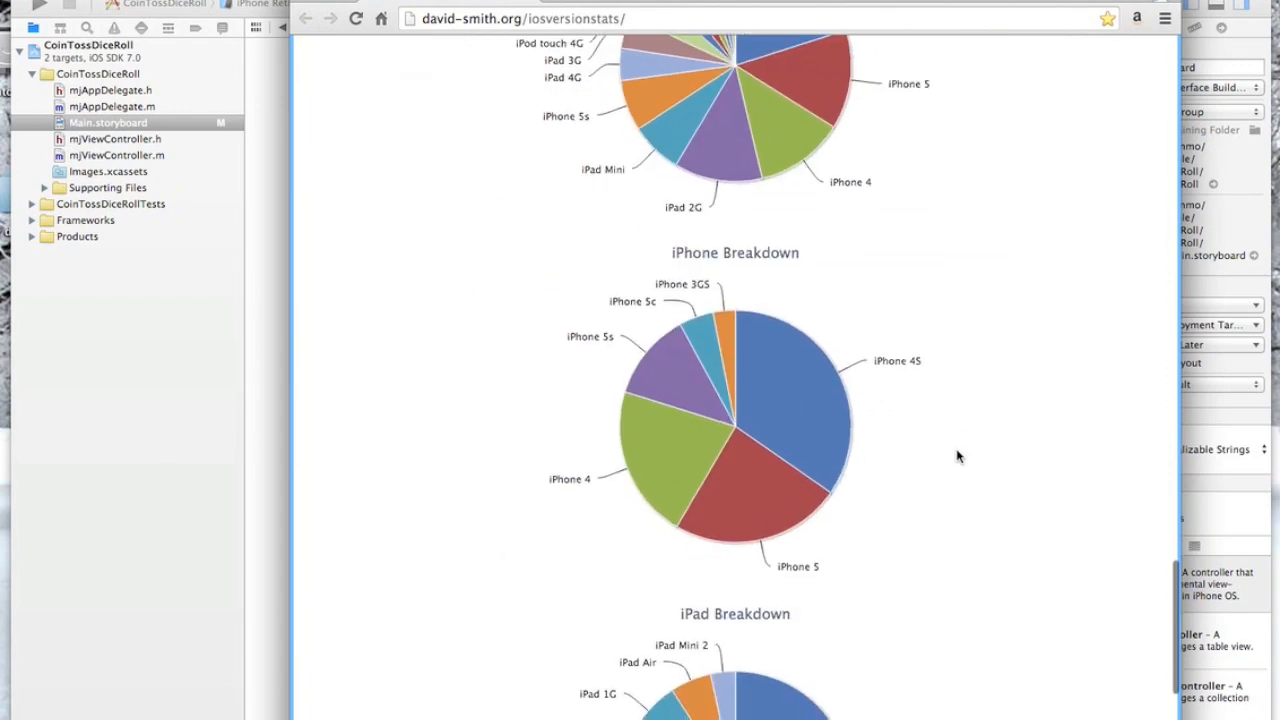
scroll(down, 3)
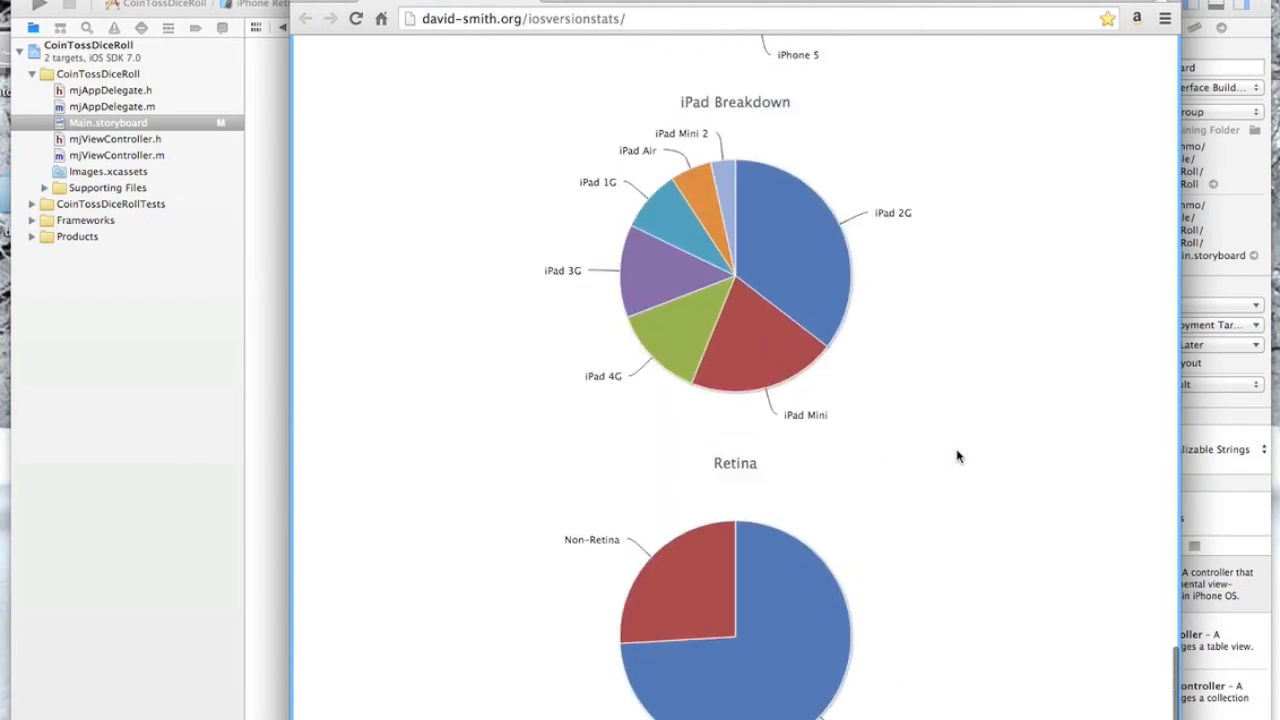
scroll(down, 3)
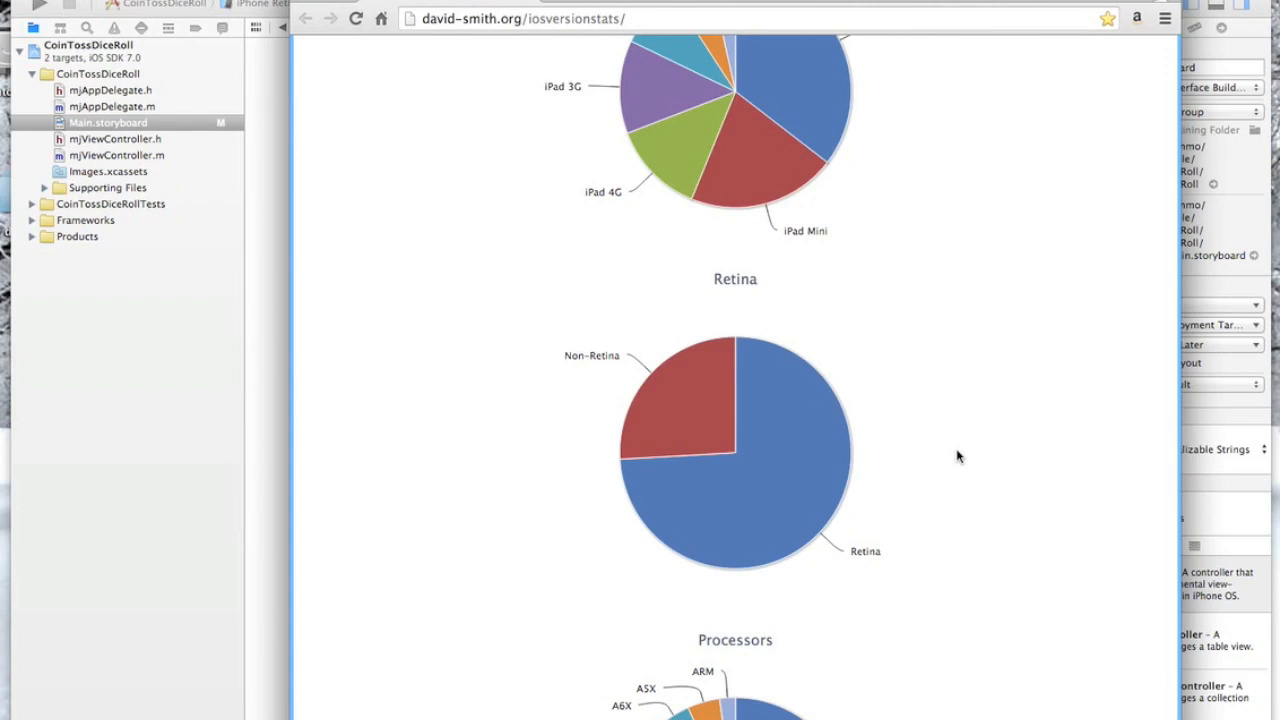
mouse_move(712, 410)
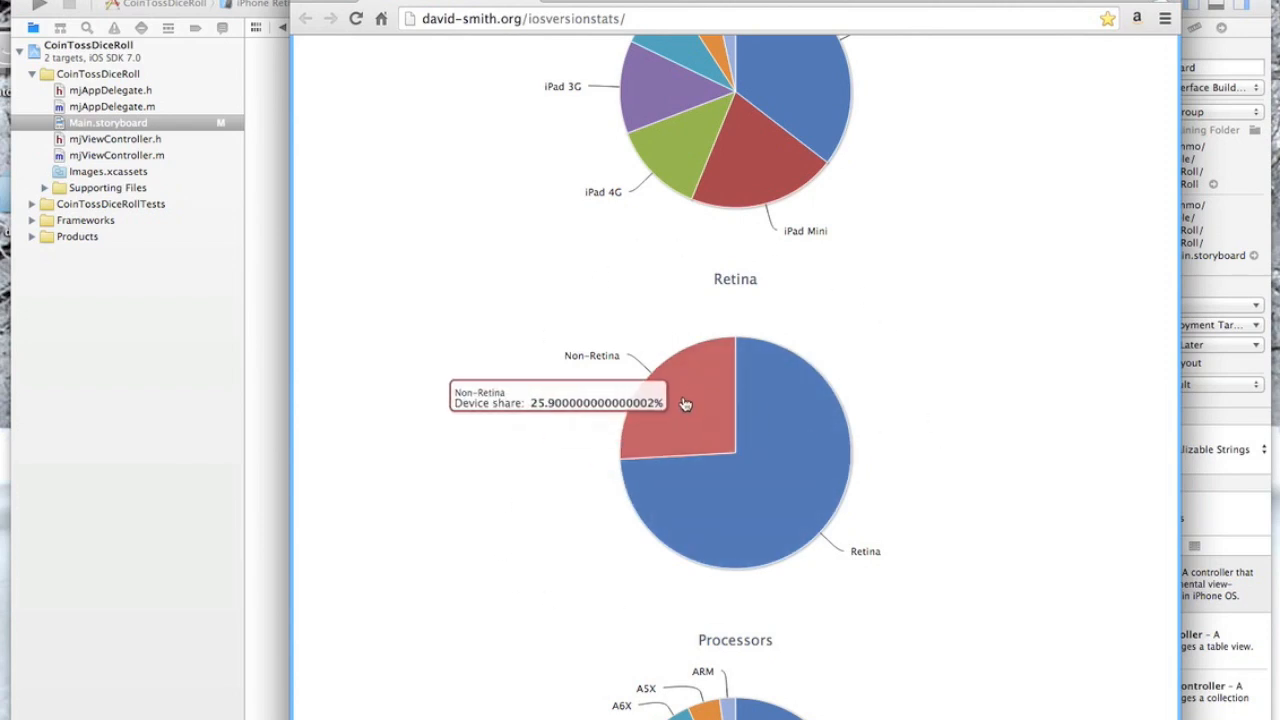
mouse_move(688, 408)
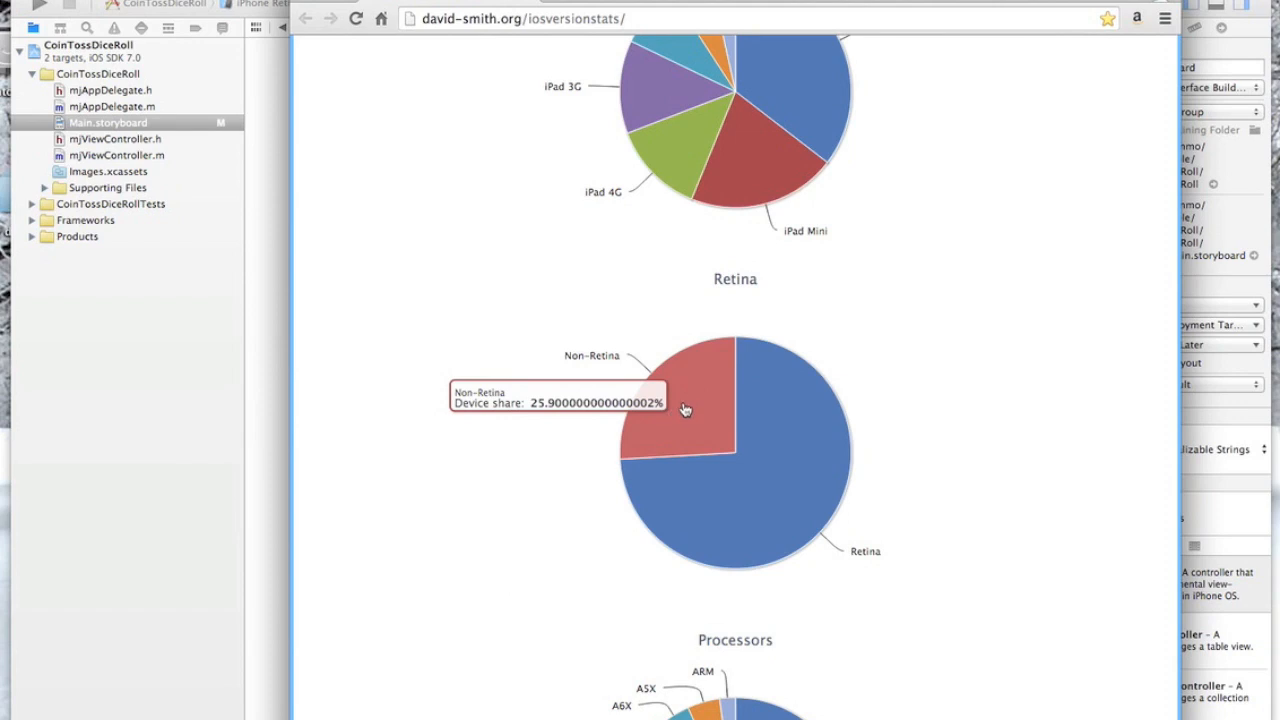
mouse_move(776, 452)
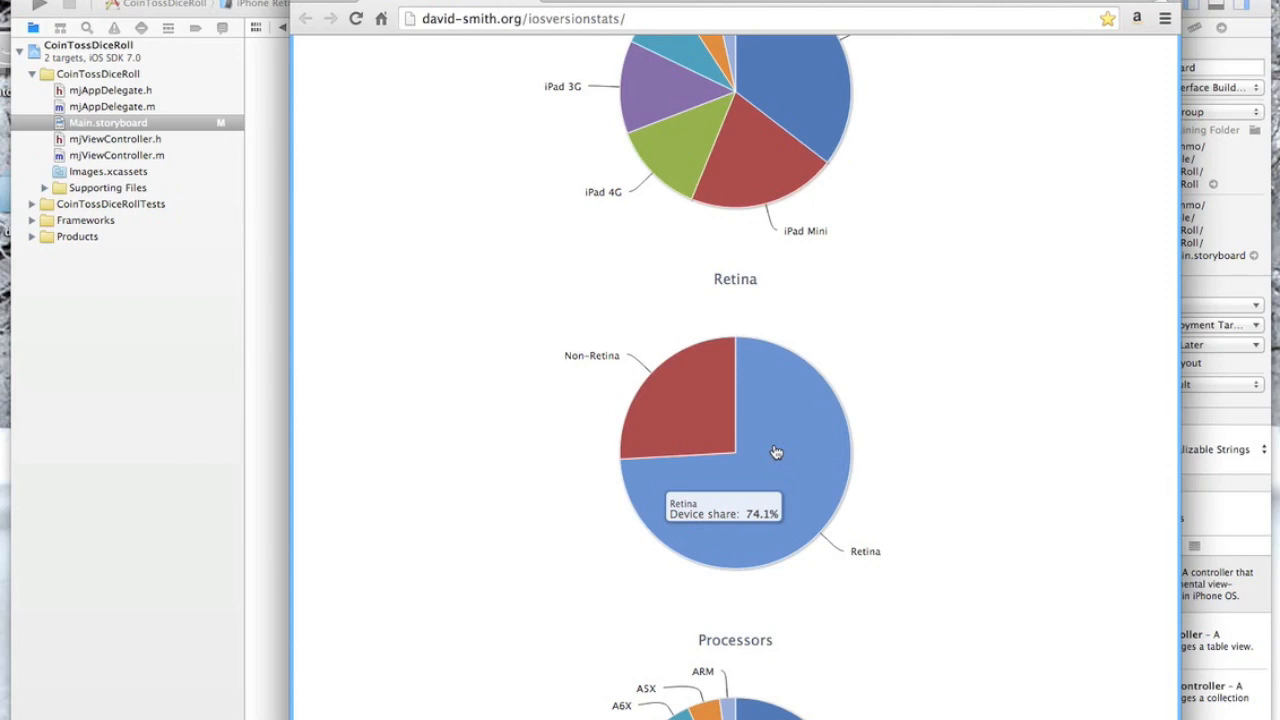
mouse_move(680, 394)
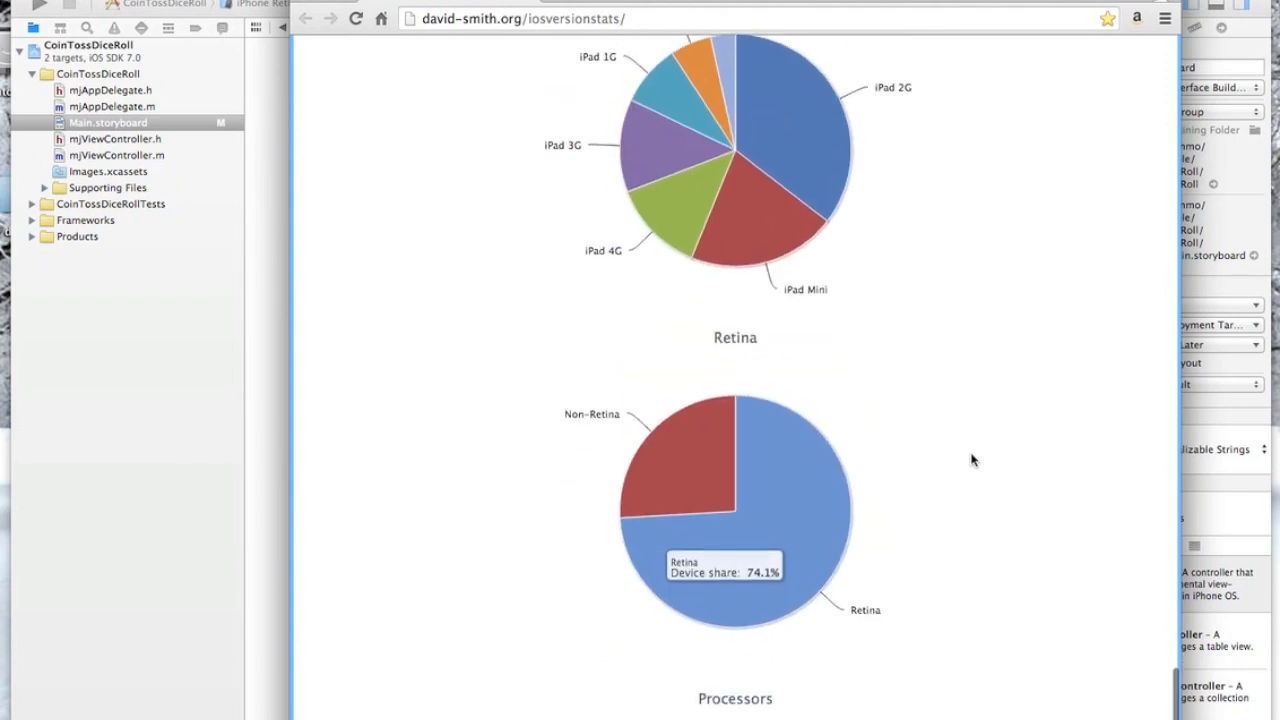
mouse_move(704, 486)
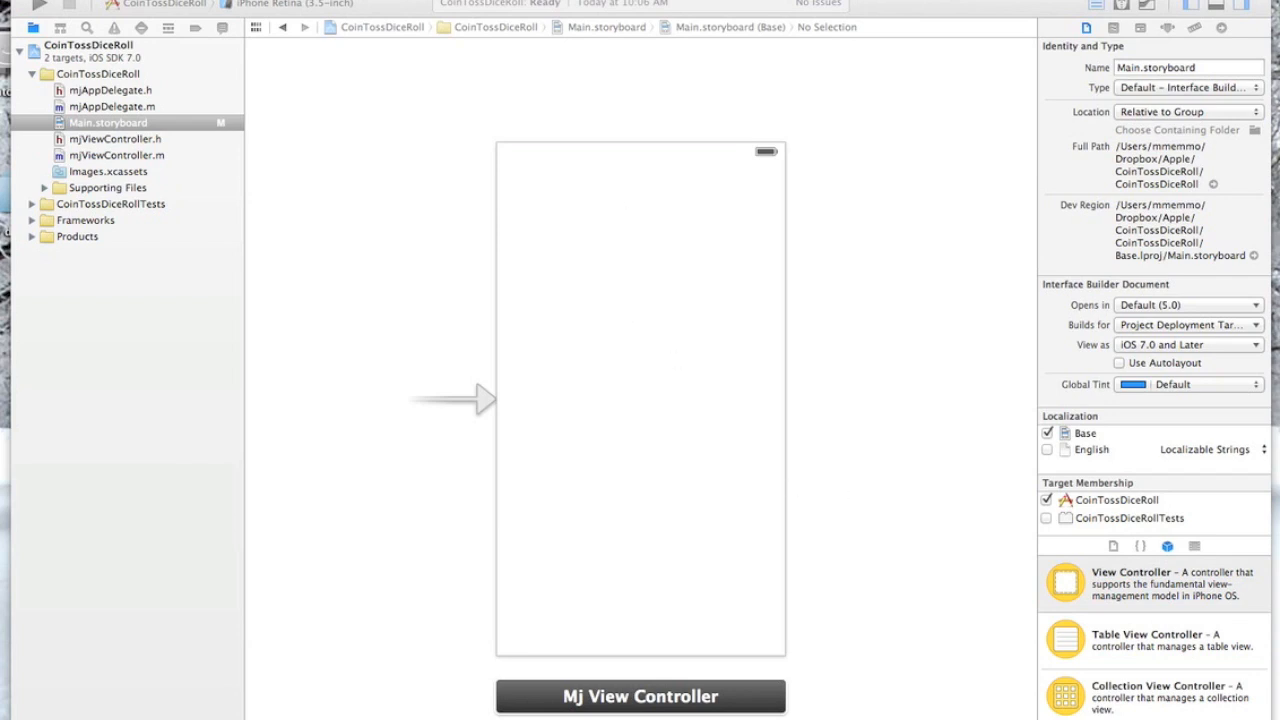
mouse_move(740, 166)
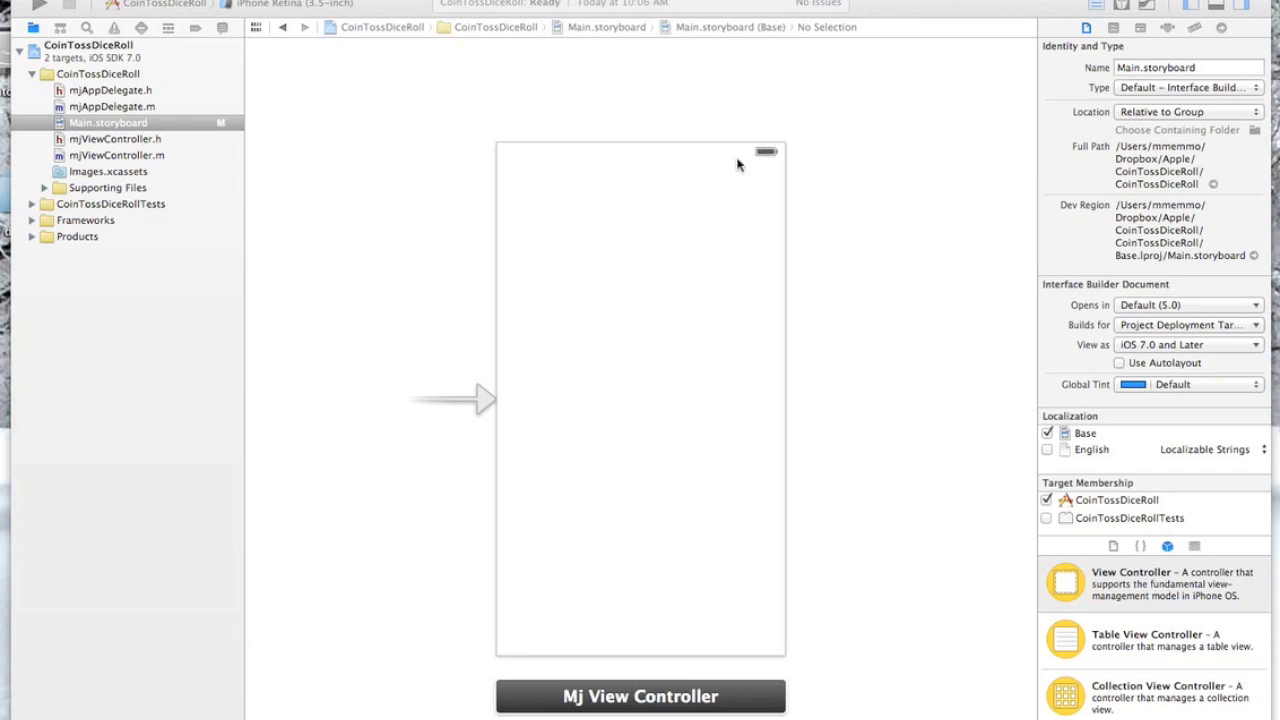
mouse_move(624, 182)
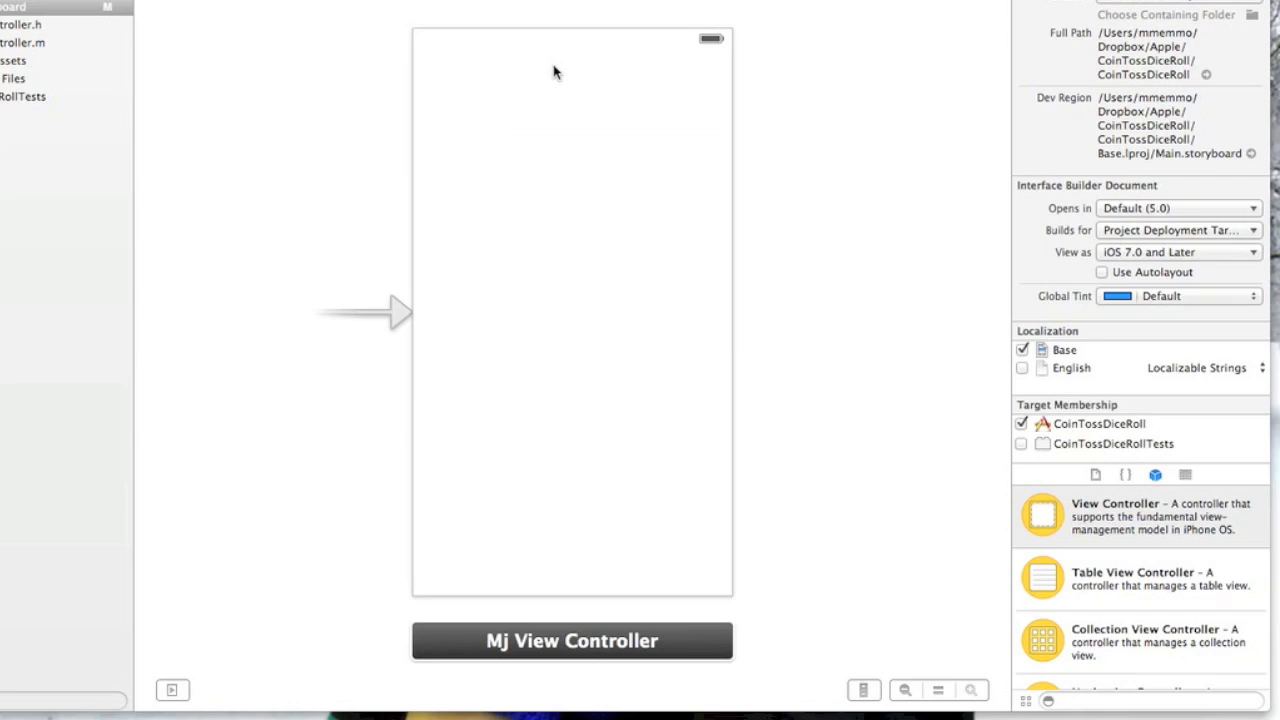
mouse_move(832, 252)
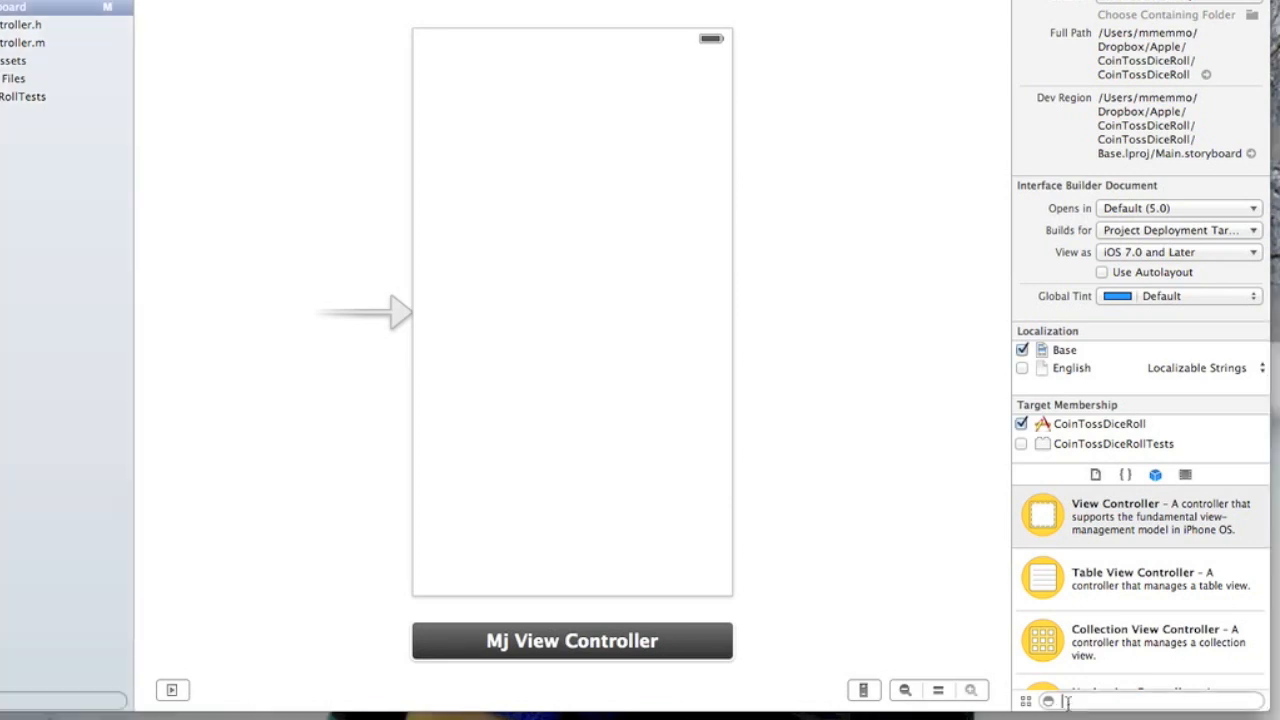
Add a Label at the top of the view titled 'Coin Toss/ Dice Roll'
text(label)
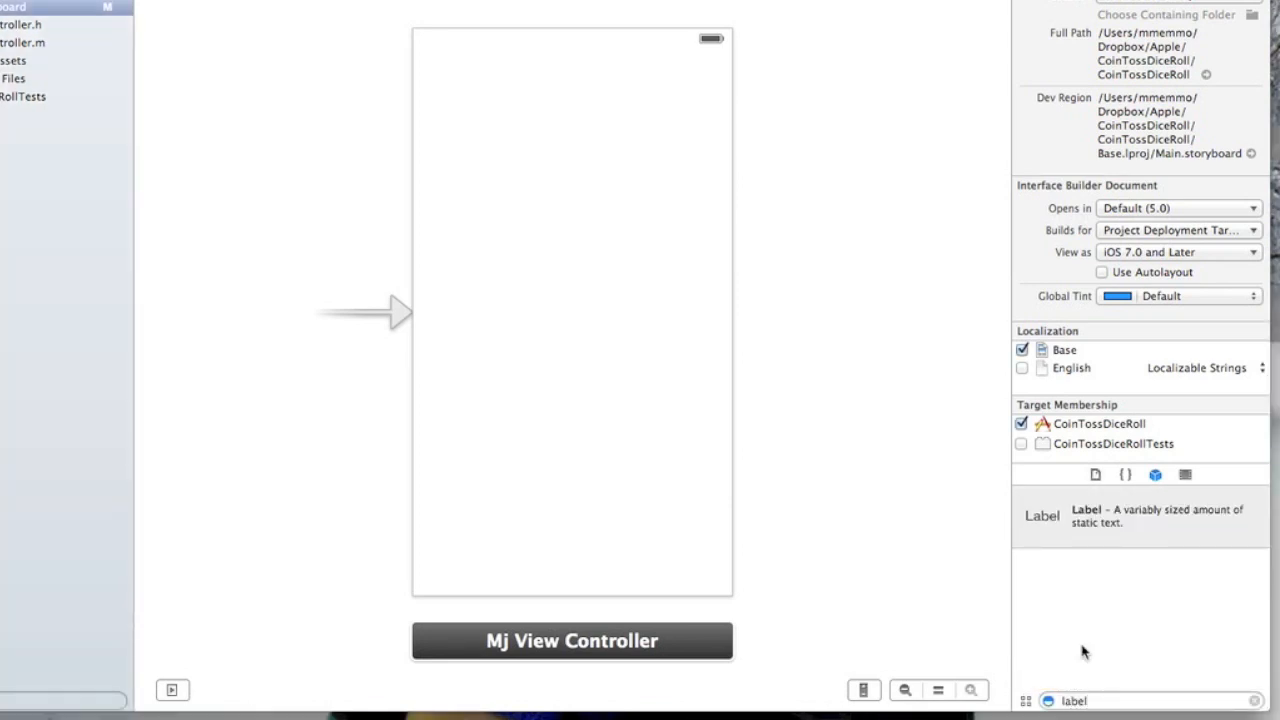
drag(1040, 516, 680, 280)
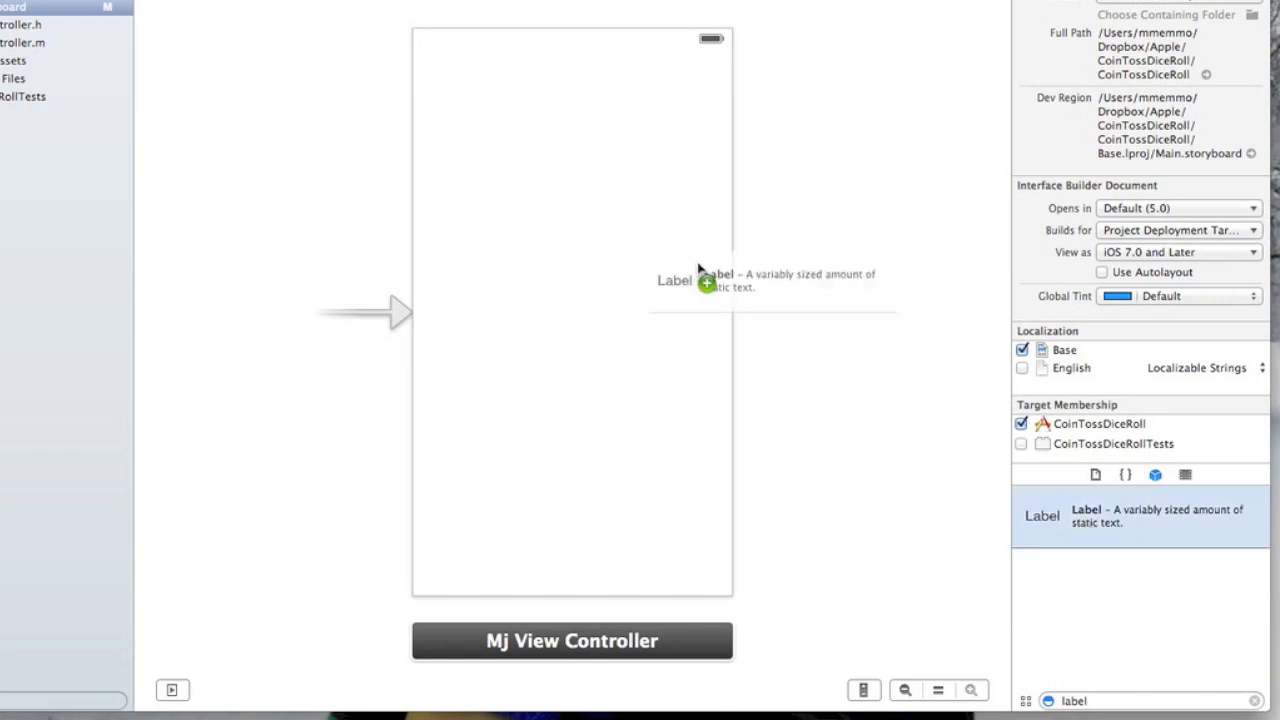
drag(676, 280, 556, 120)
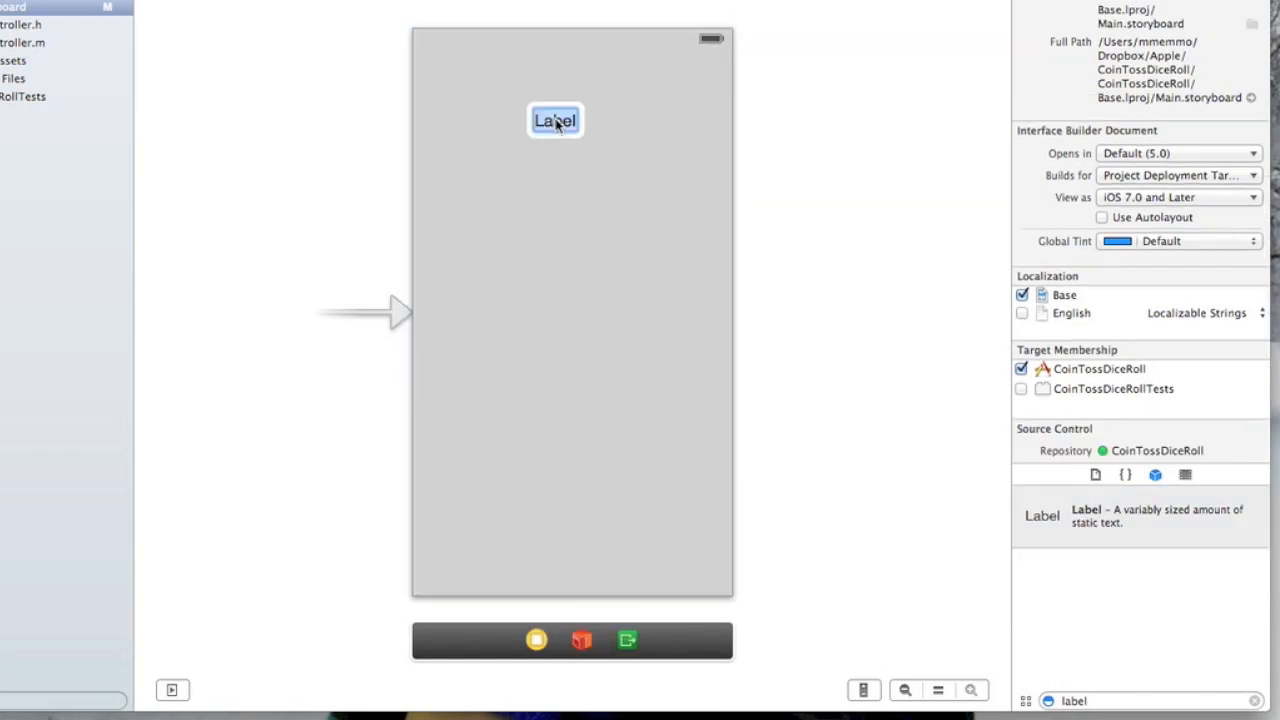
text(Toss/ Dice Ro)
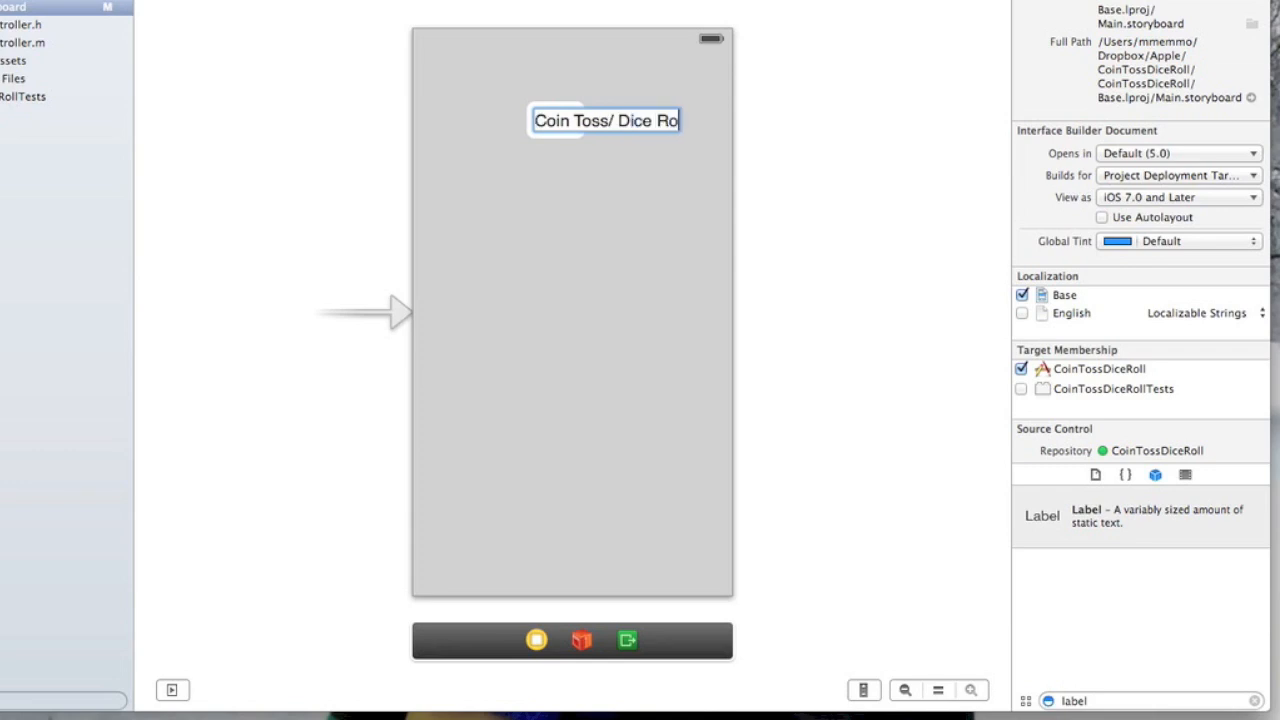
click(596, 128)
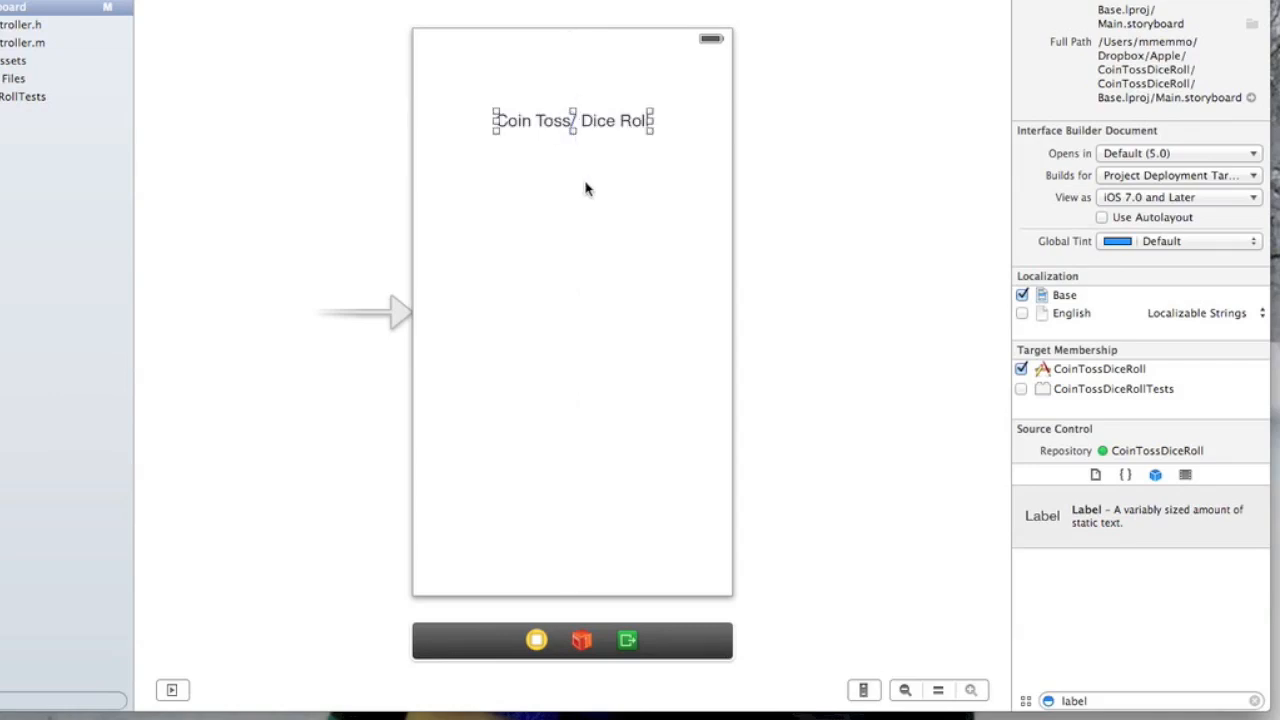
mouse_move(580, 148)
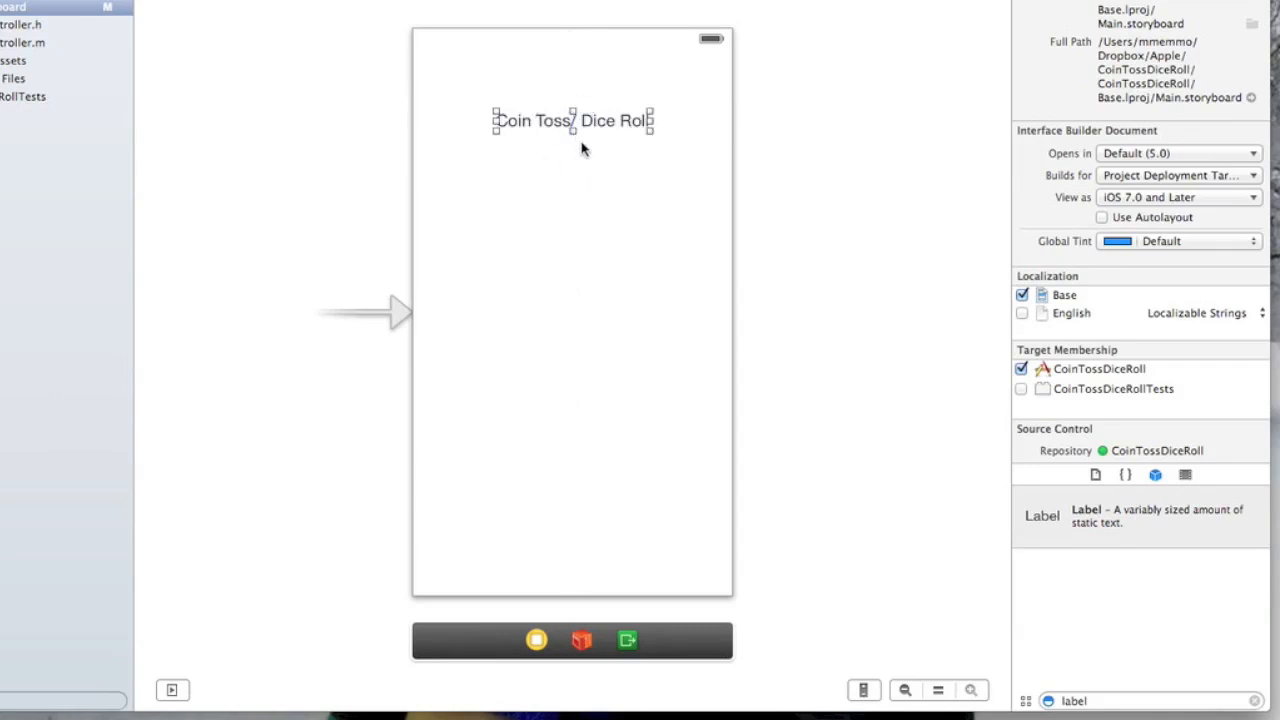
mouse_move(610, 304)
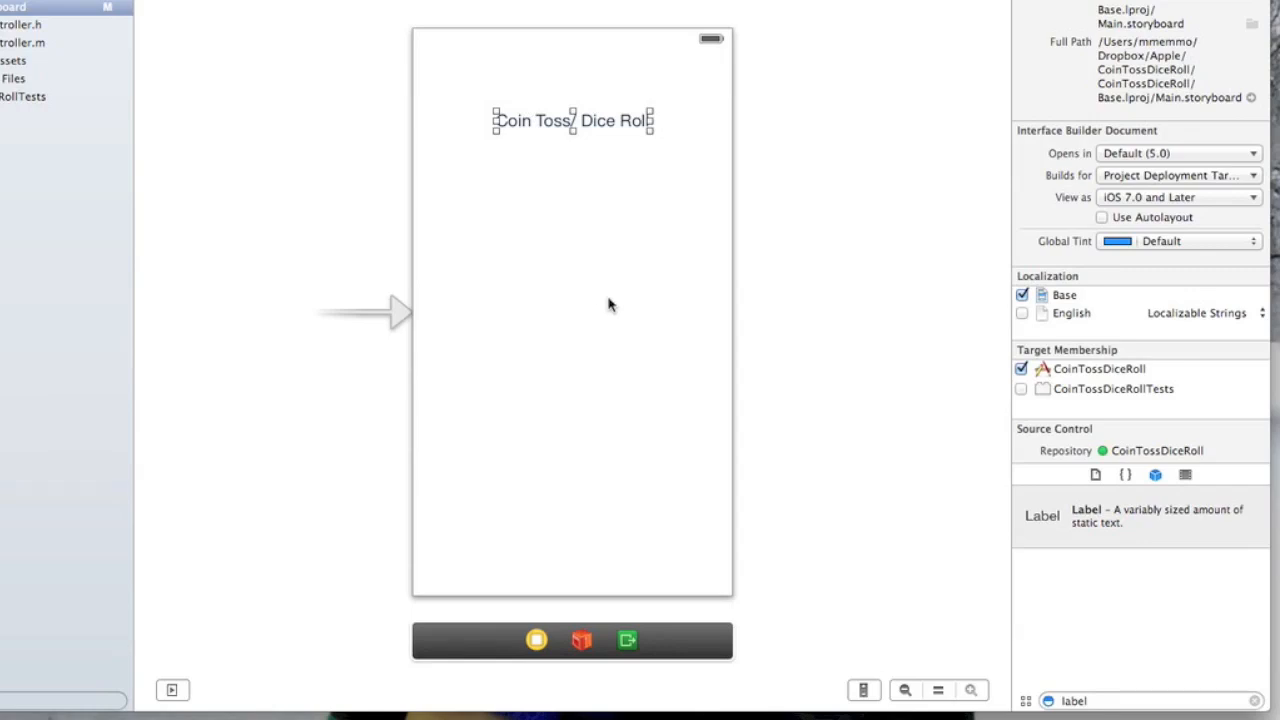
mouse_move(784, 376)
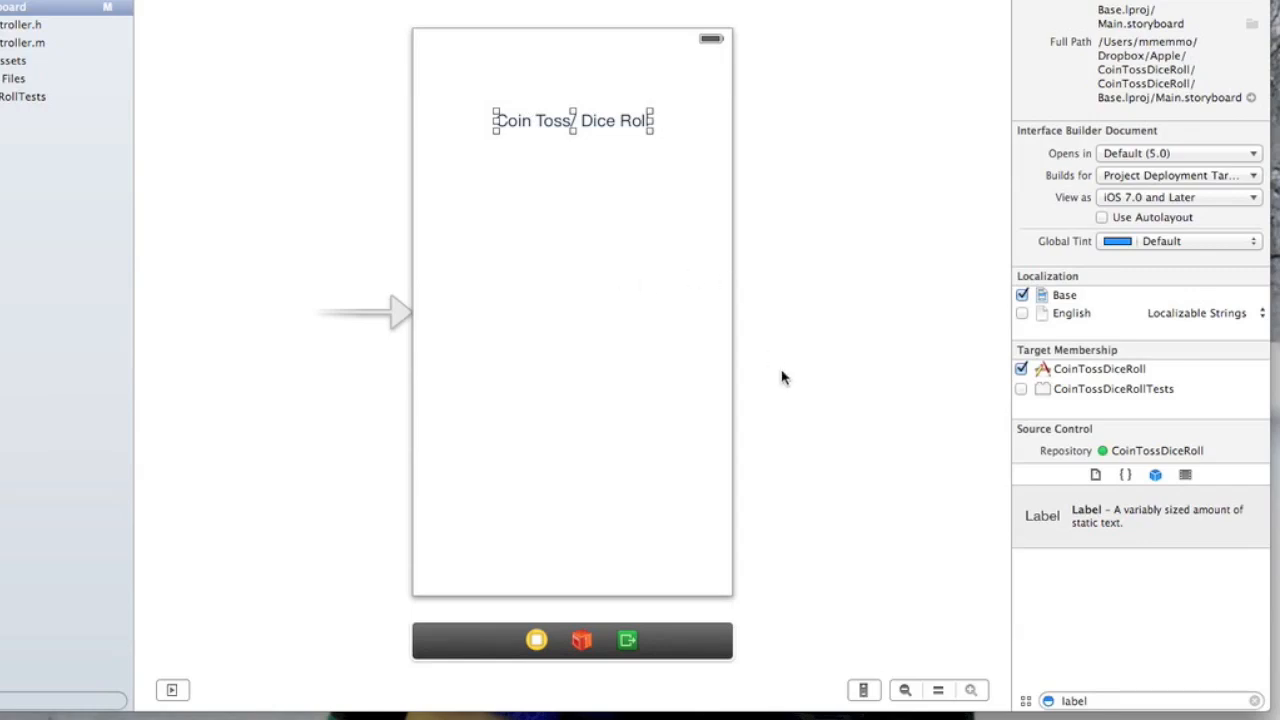
mouse_move(1104, 700)
text(b)
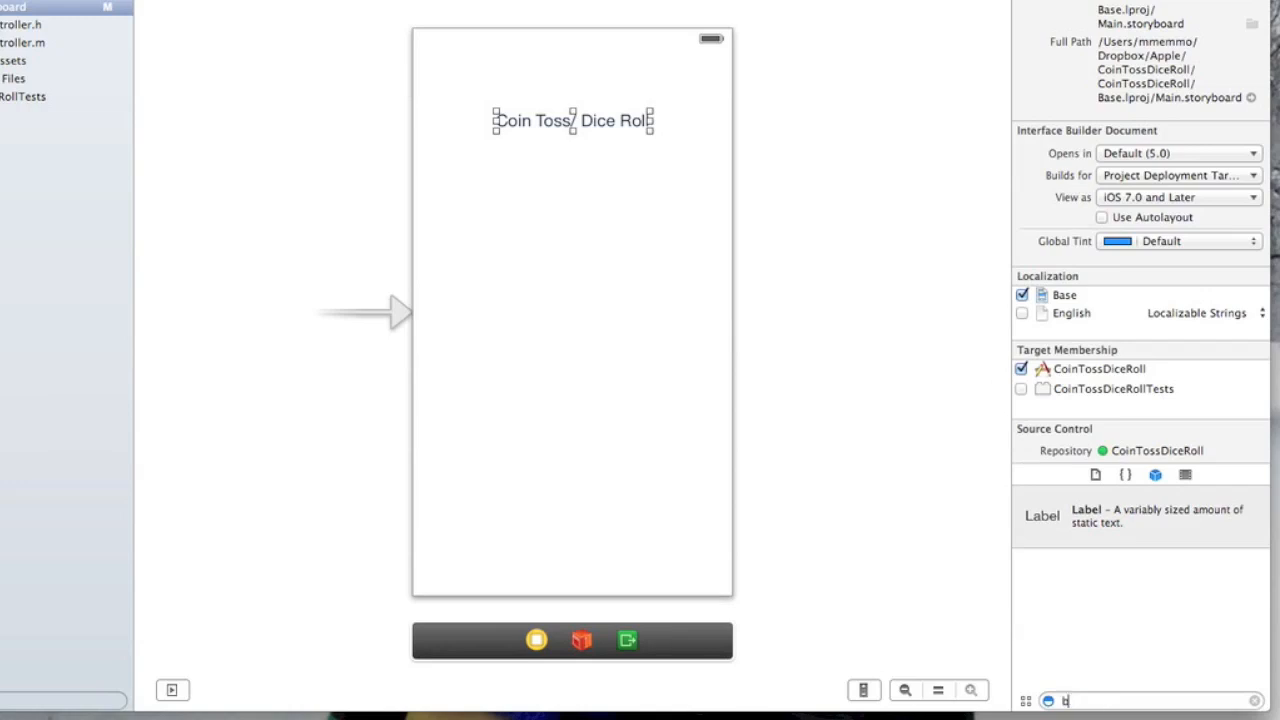
Add two buttons under the title named 'Coin Toss' and 'Dice Roll'
text(utton)
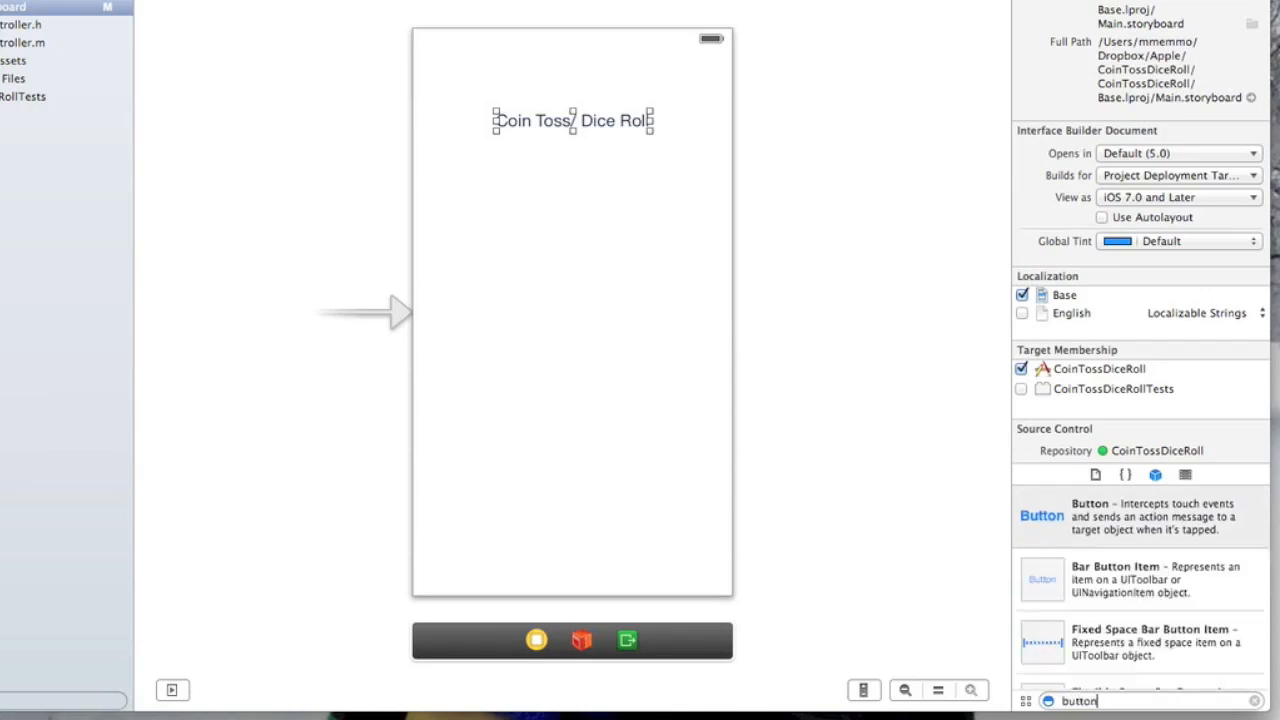
mouse_move(1048, 526)
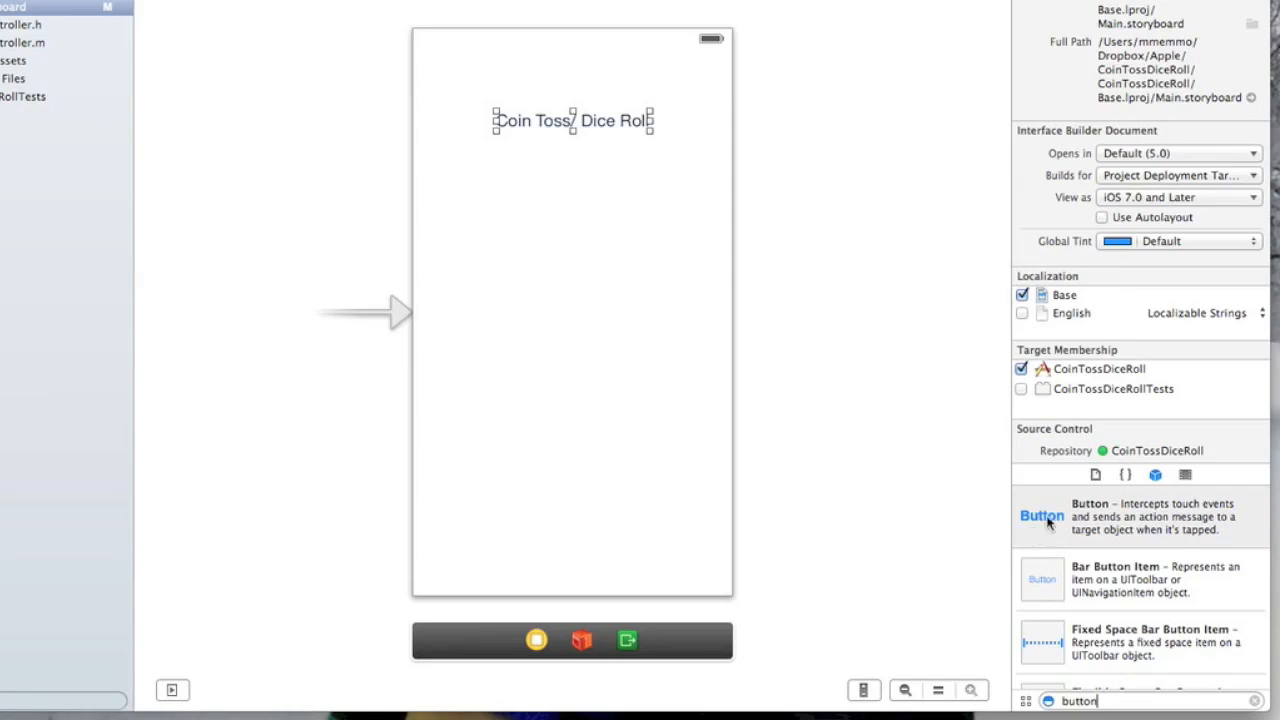
drag(1040, 516, 572, 250)
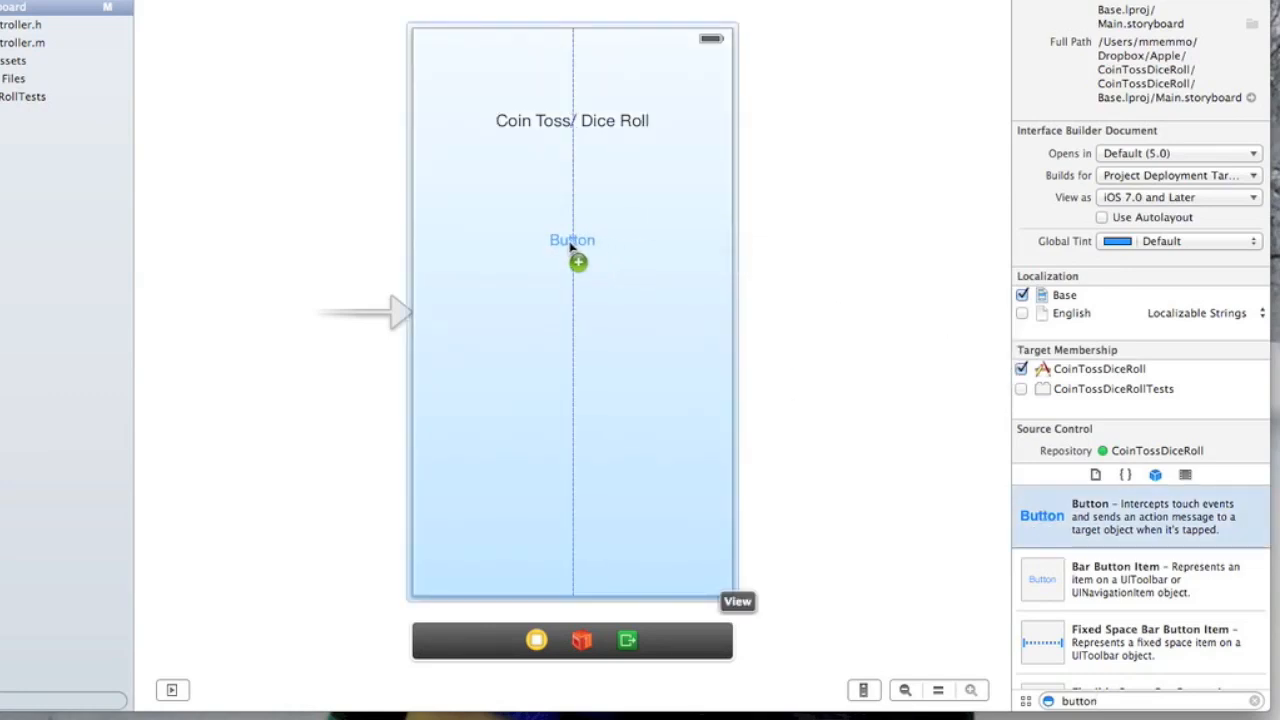
click(570, 240)
text(Coin Toss)
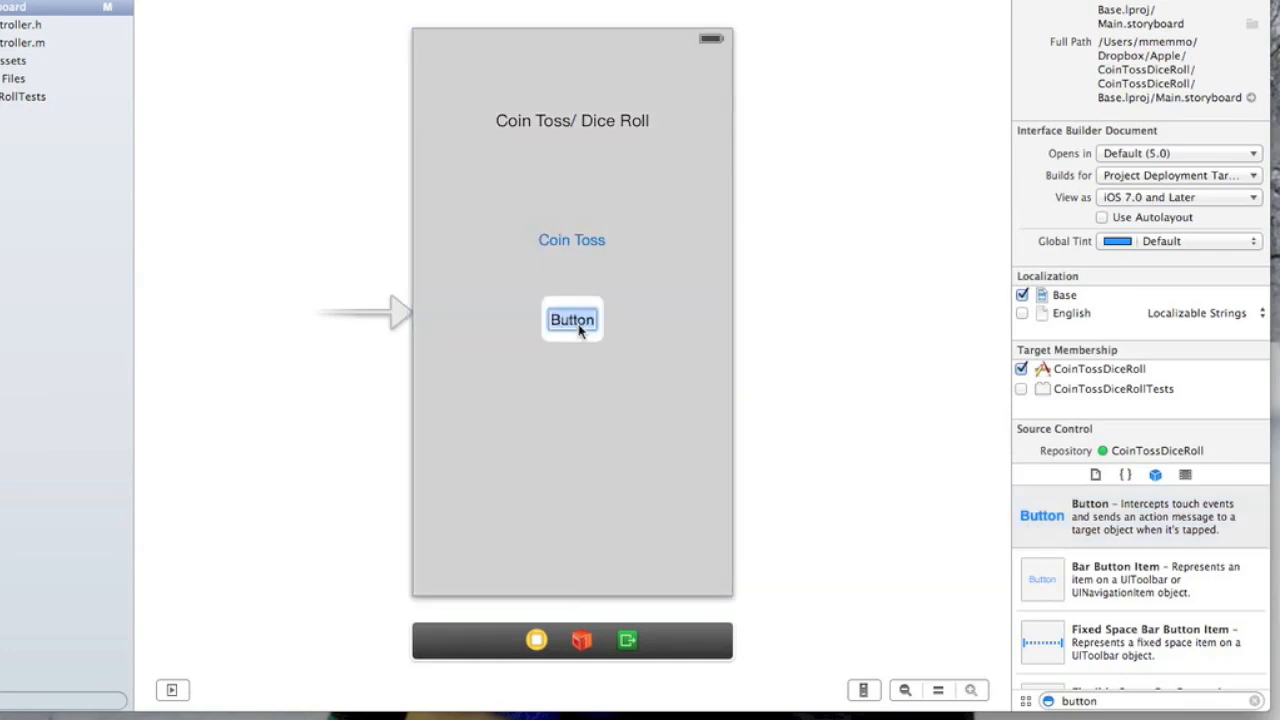
text(Dice Roll)
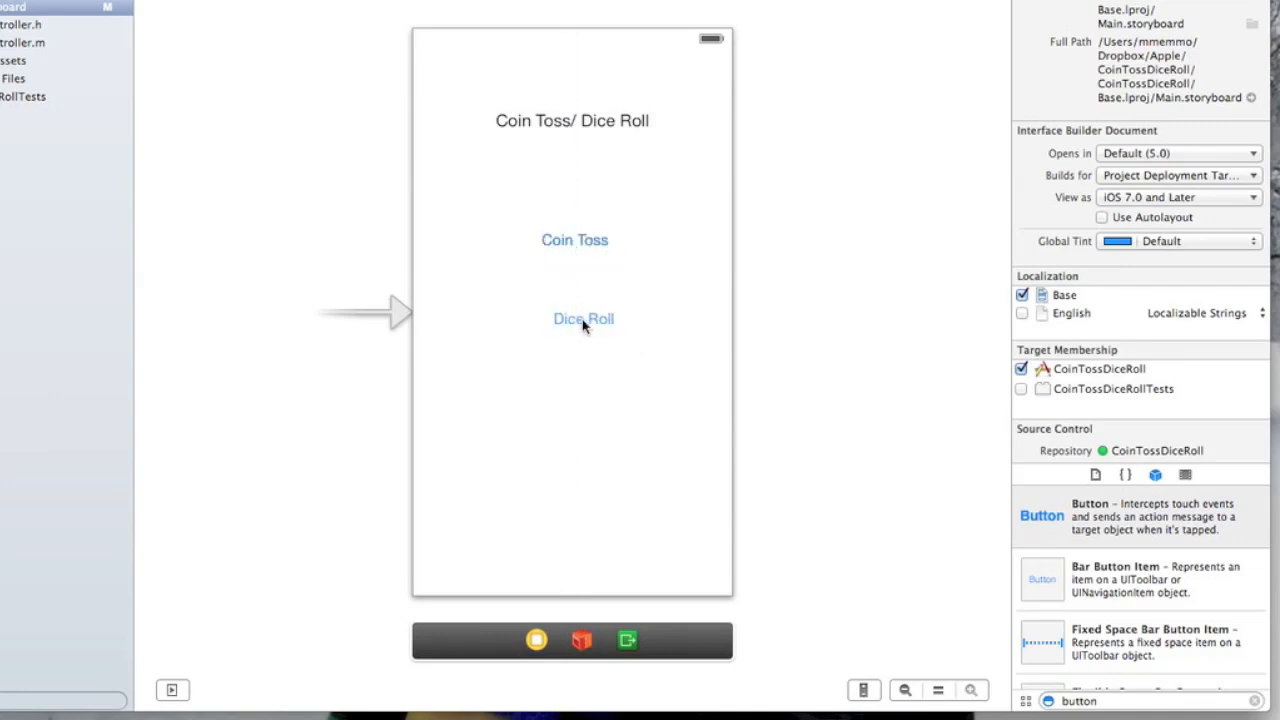
click(582, 318)
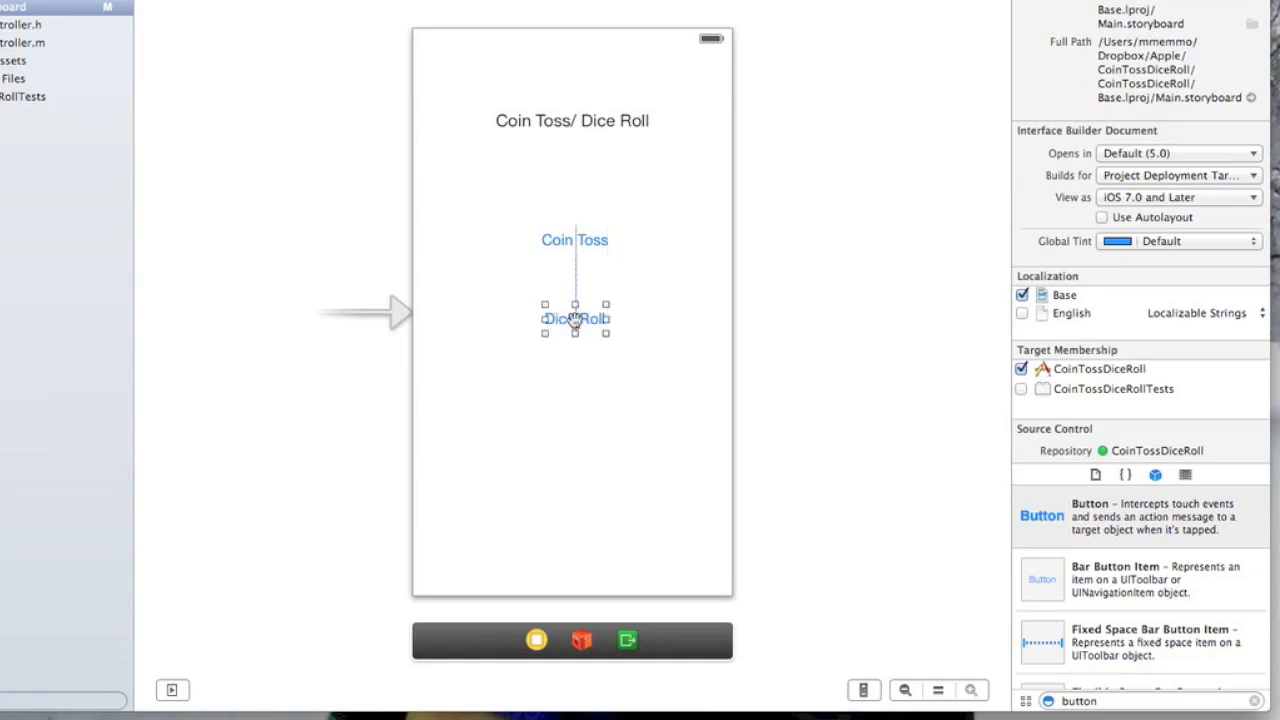
click(616, 218)
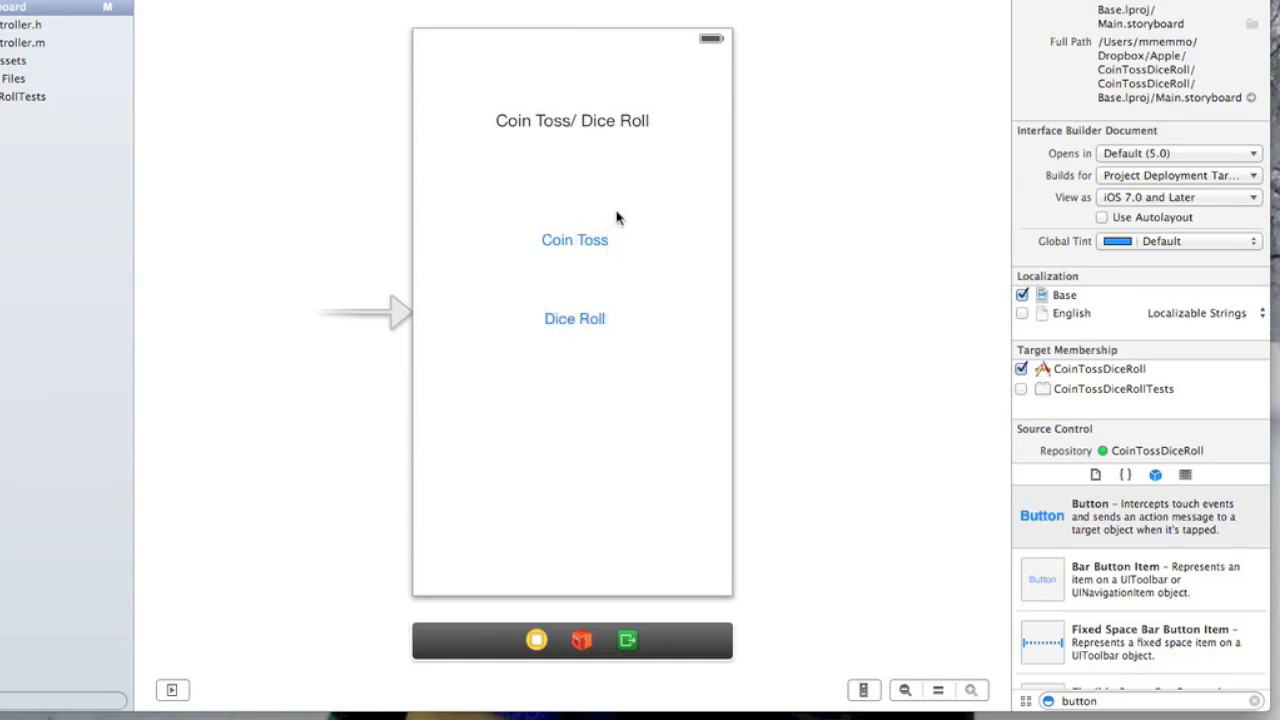
mouse_move(508, 148)
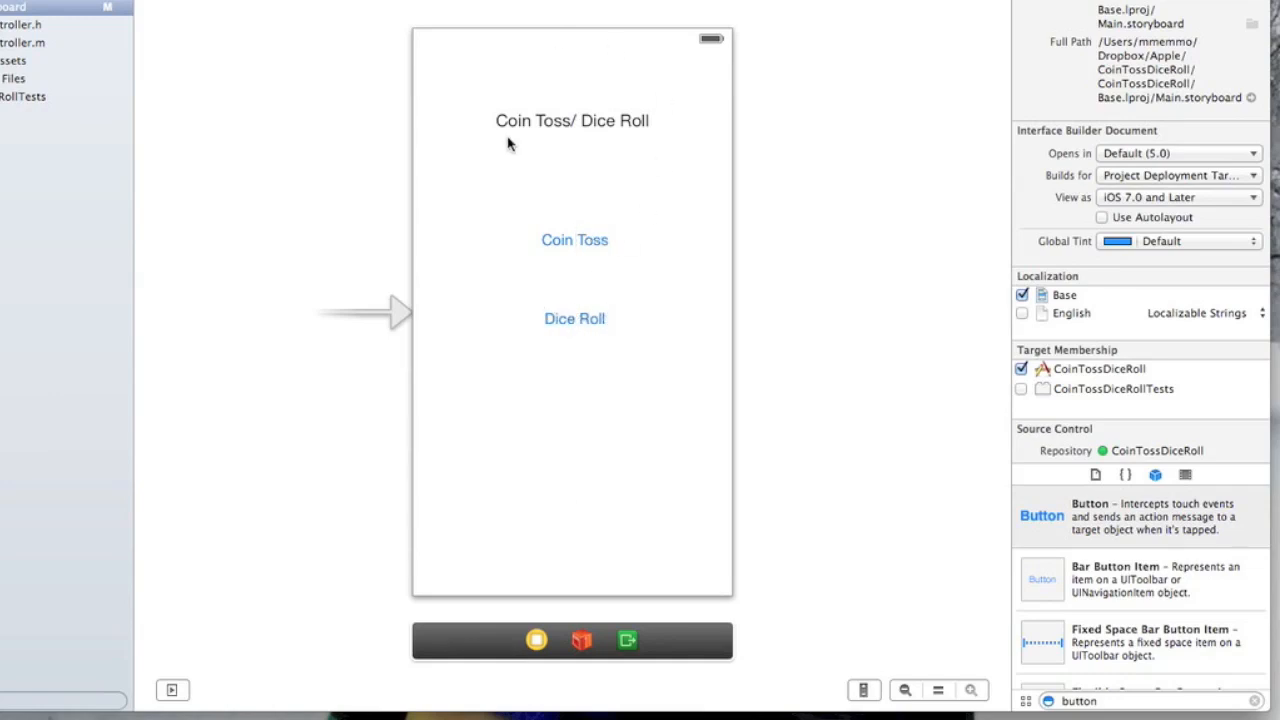
mouse_move(596, 36)
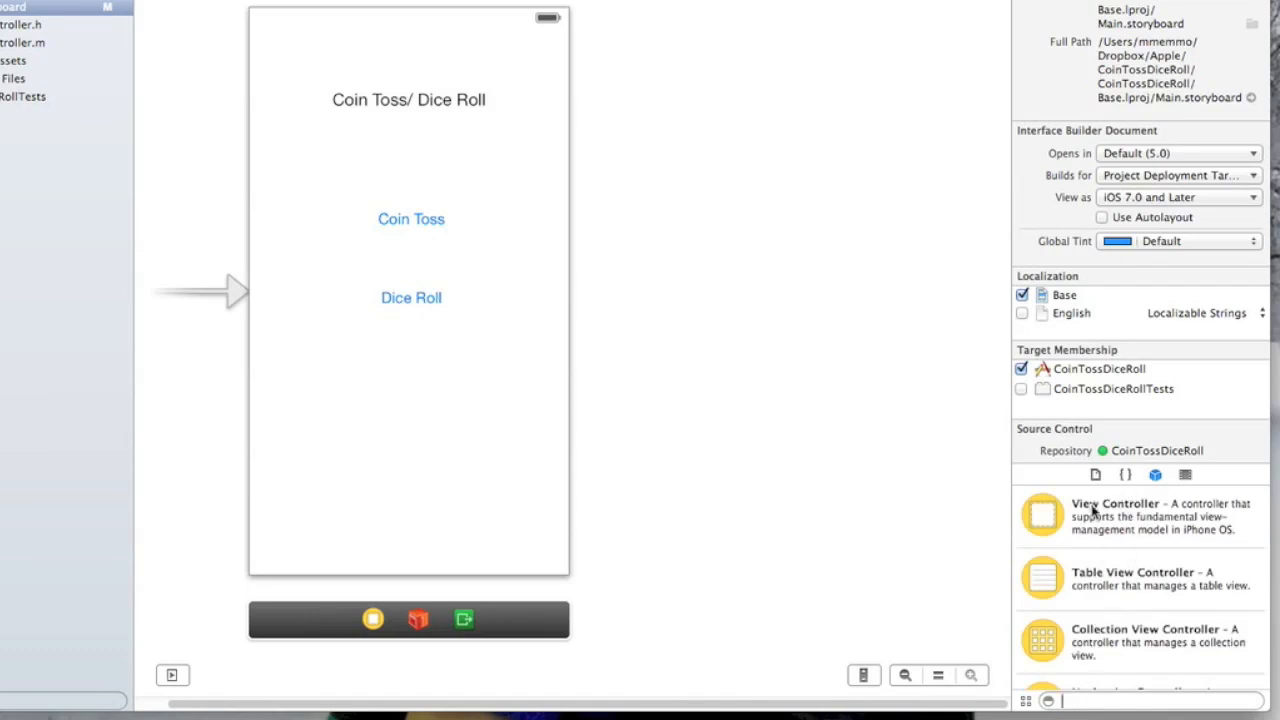
Add a second view controller scene with a 'Coin Toss' title label near its top
drag(1042, 516, 964, 464)
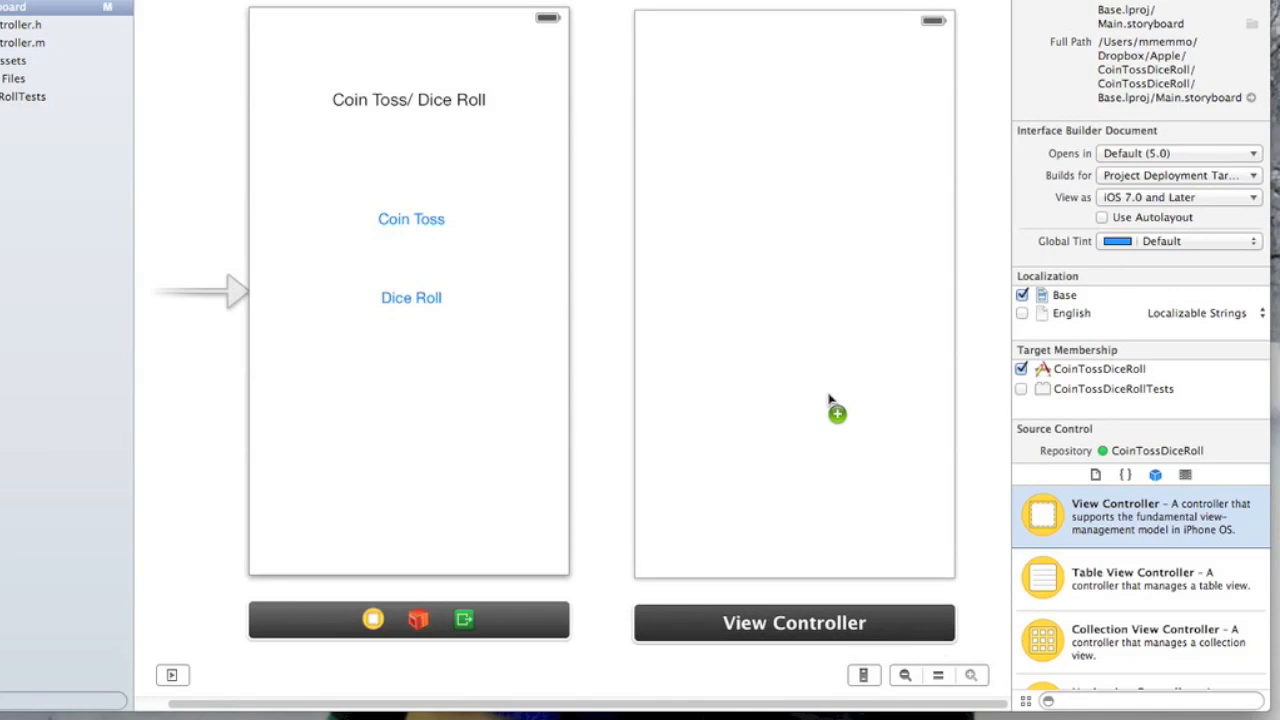
click(792, 300)
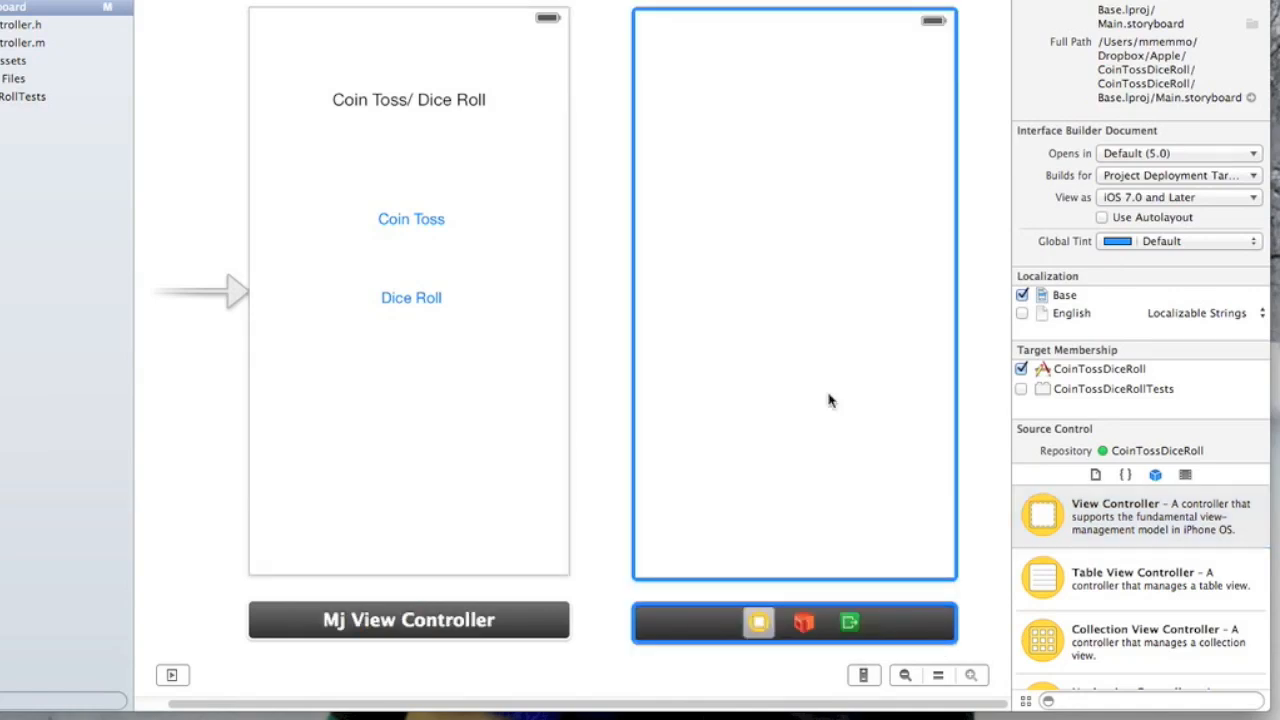
mouse_move(816, 294)
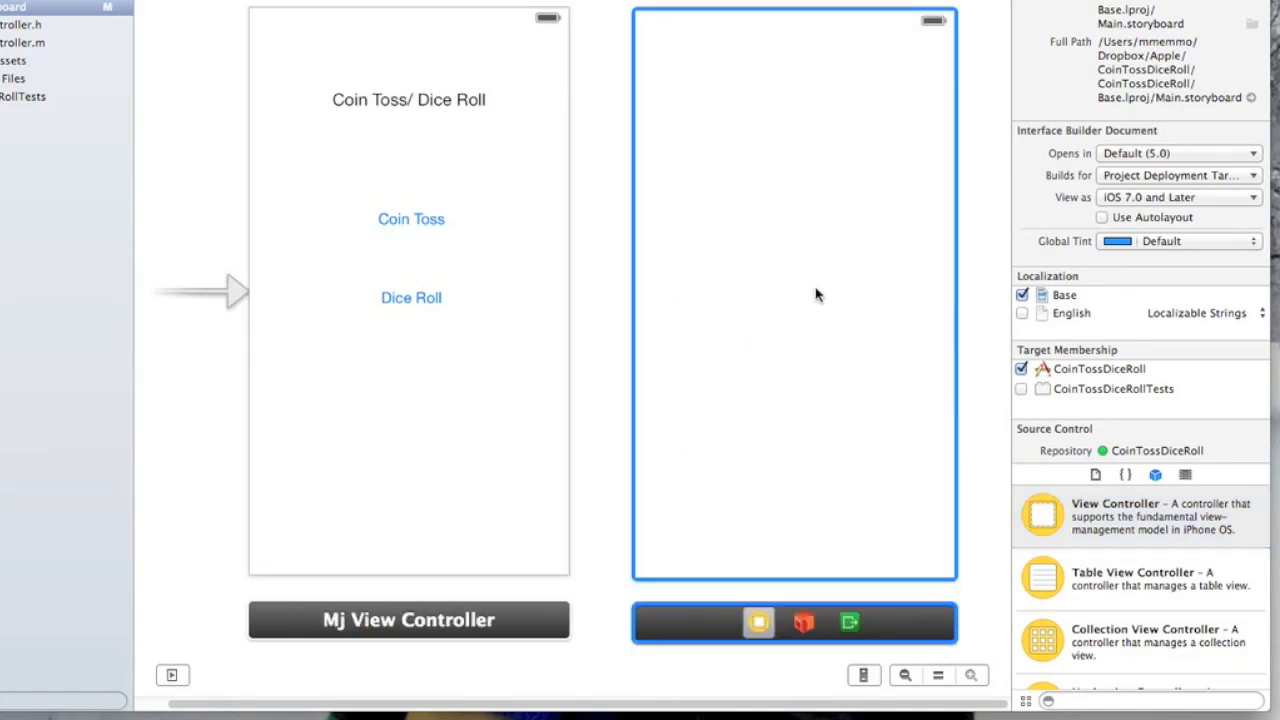
mouse_move(980, 556)
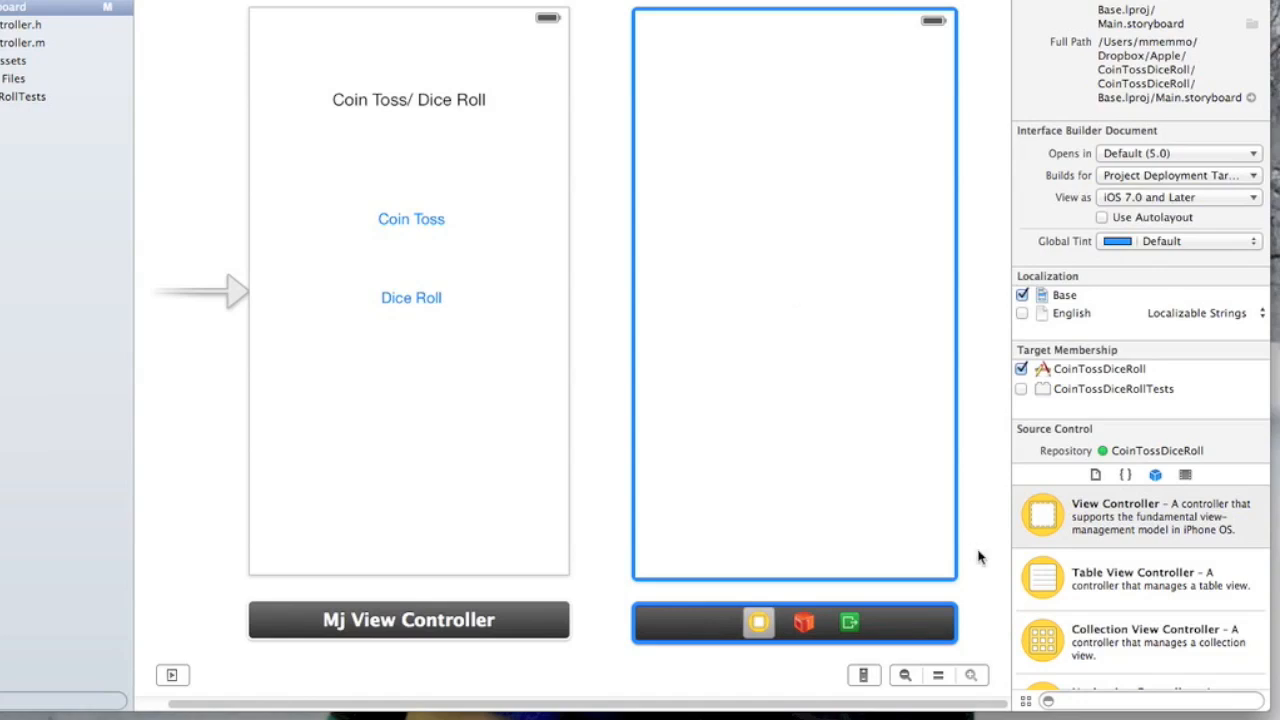
mouse_move(1064, 712)
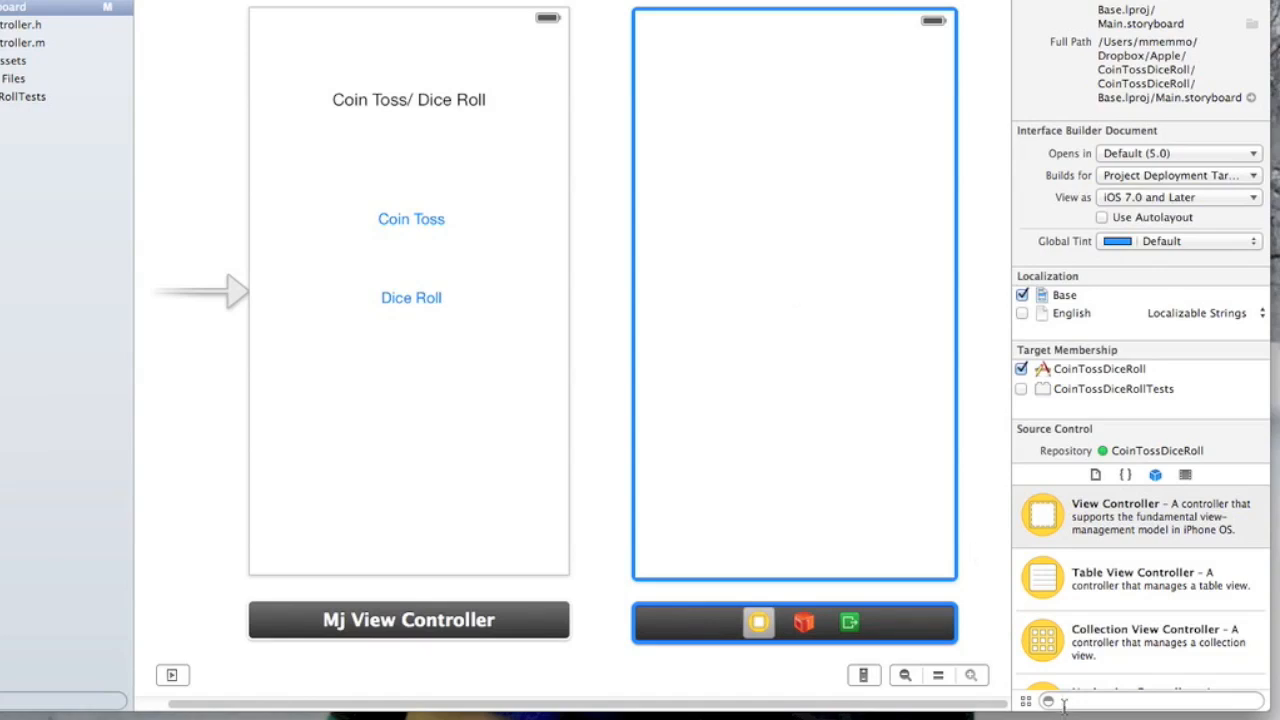
text(label)
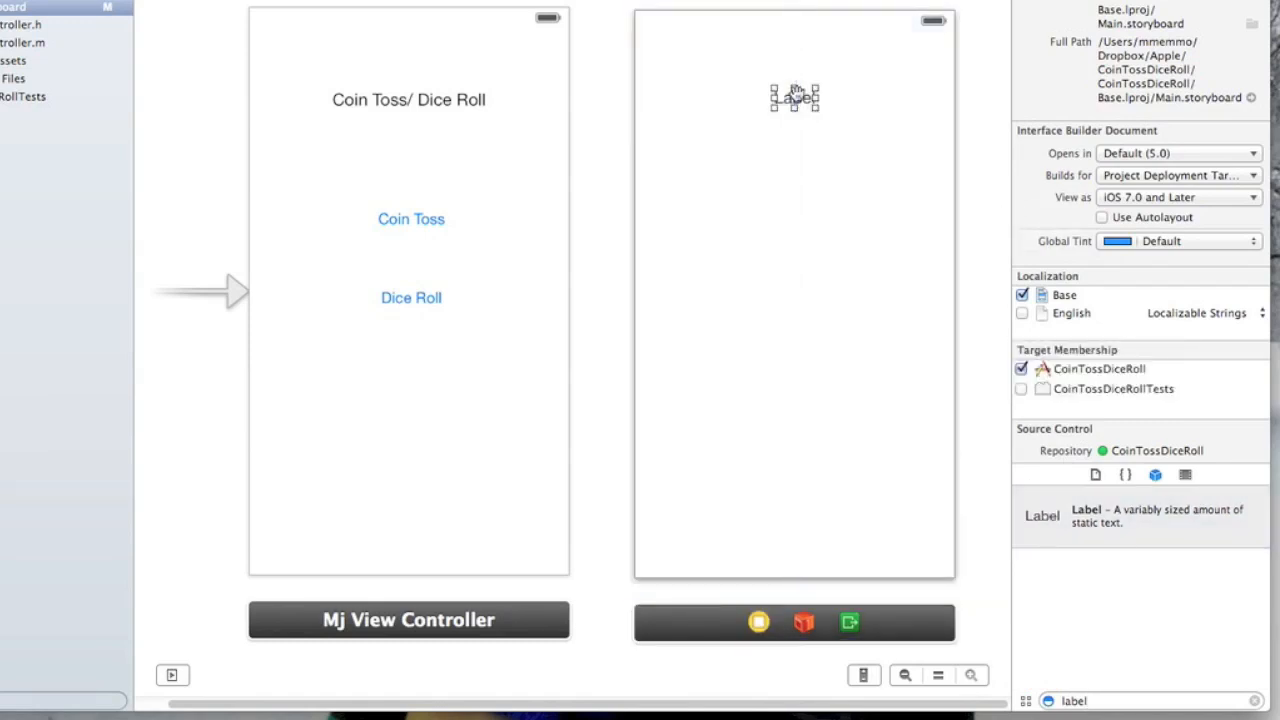
double_click(792, 98)
text(Coin Toss)
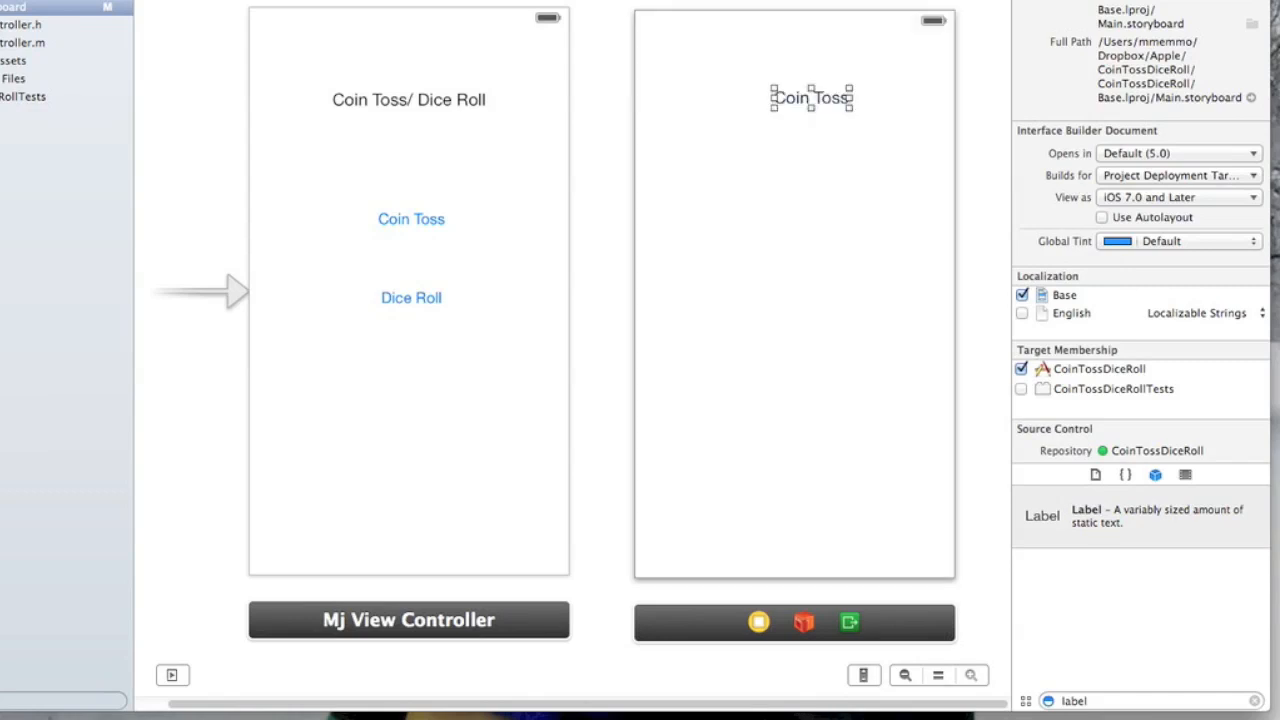
click(798, 100)
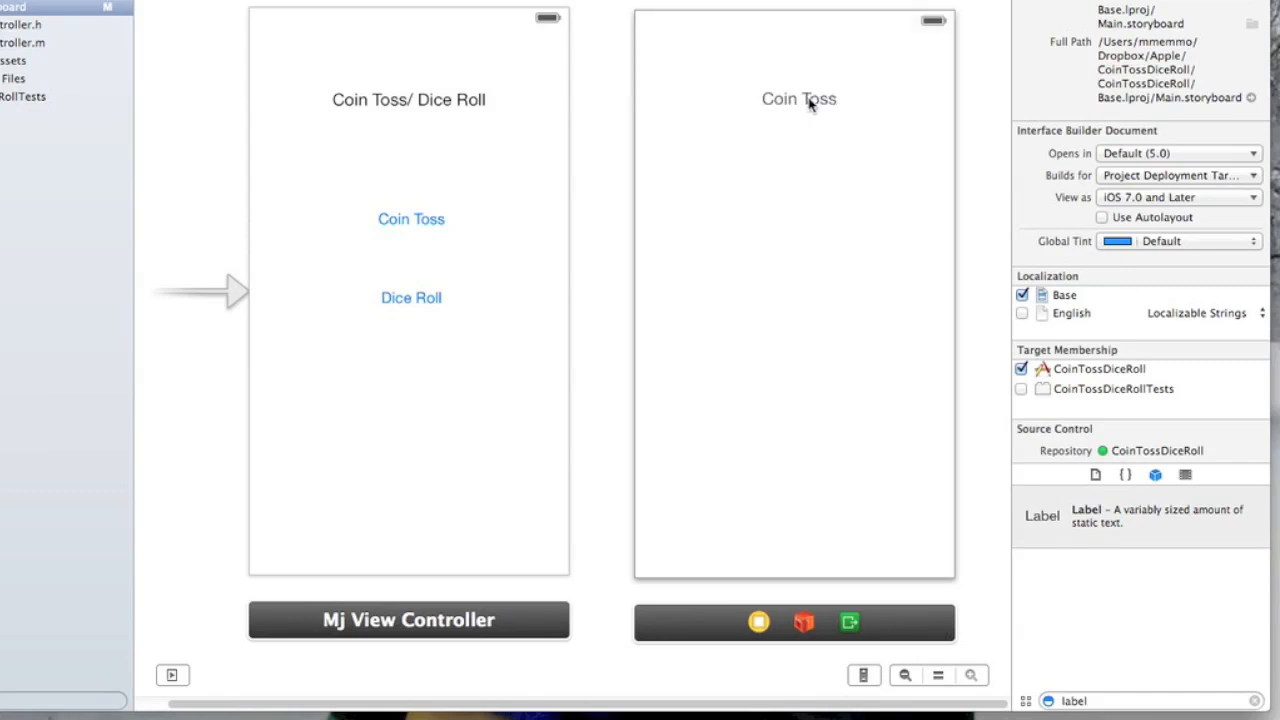
click(798, 98)
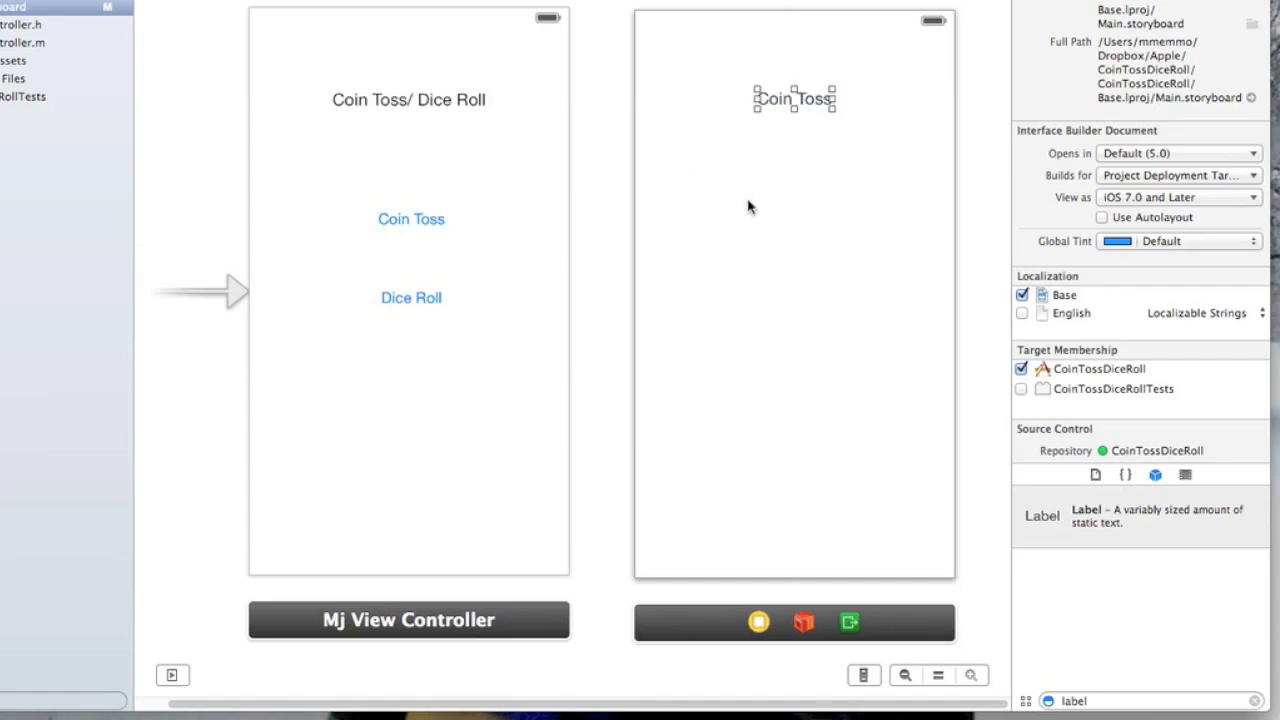
mouse_move(1078, 512)
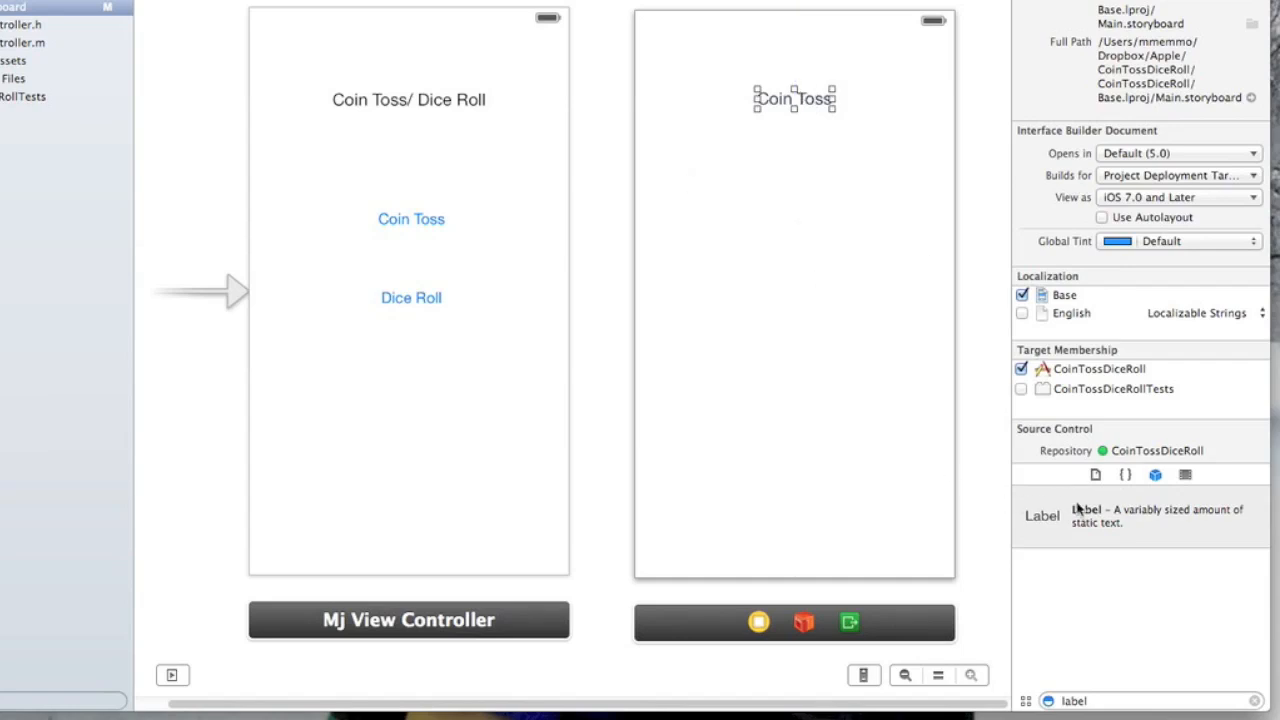
Filter the Object Library to Button objects for the Coin Toss screen
drag(1072, 516, 794, 308)
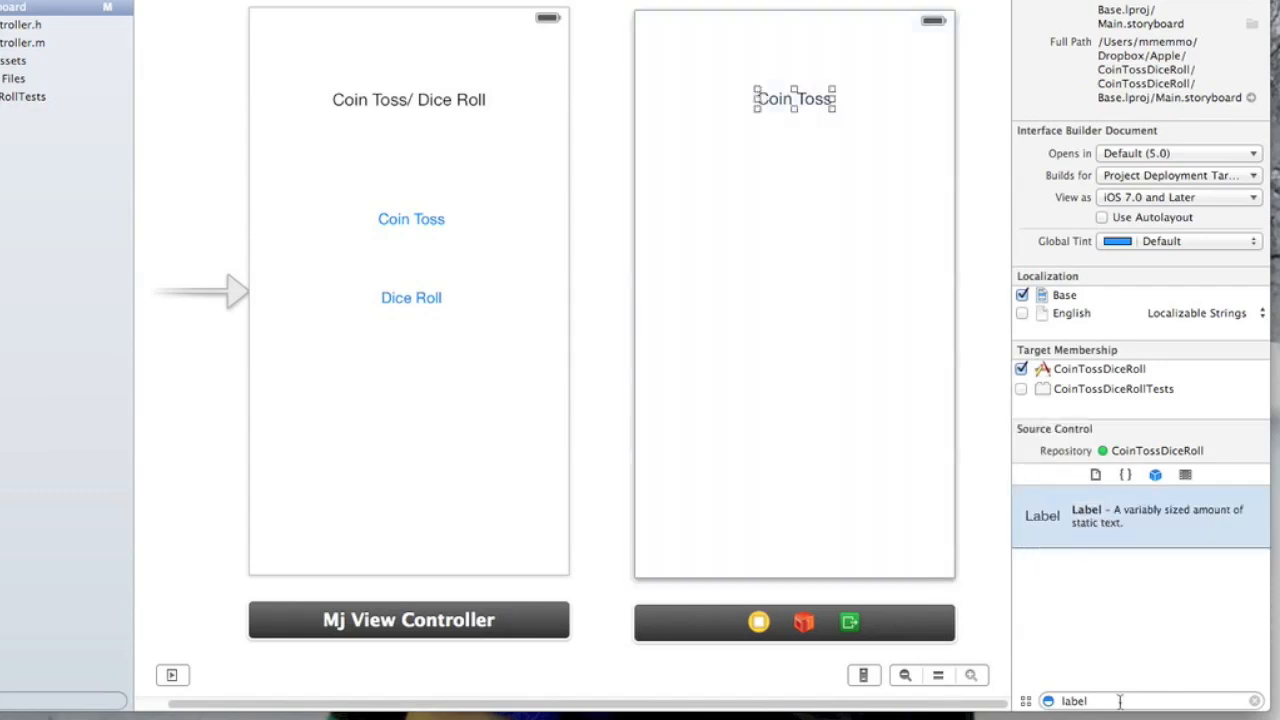
text(button)
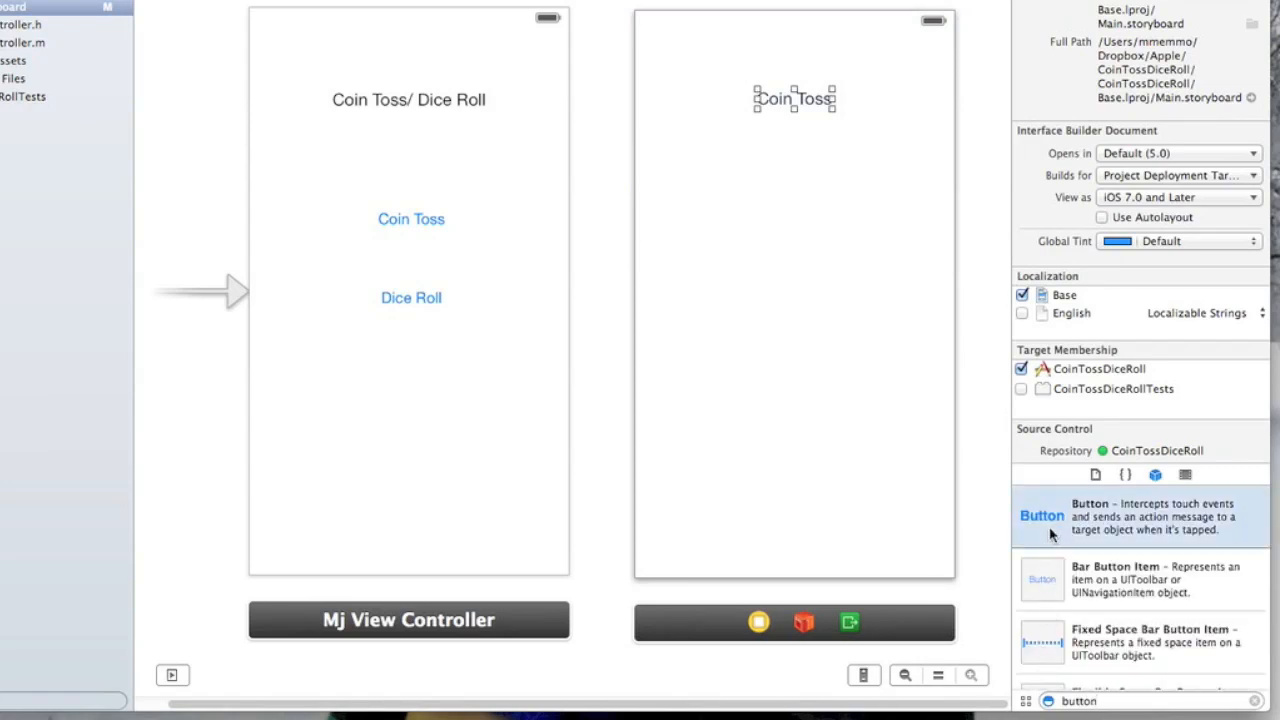
Add a button named 'Home' below the Coin Toss title
drag(1042, 516, 794, 184)
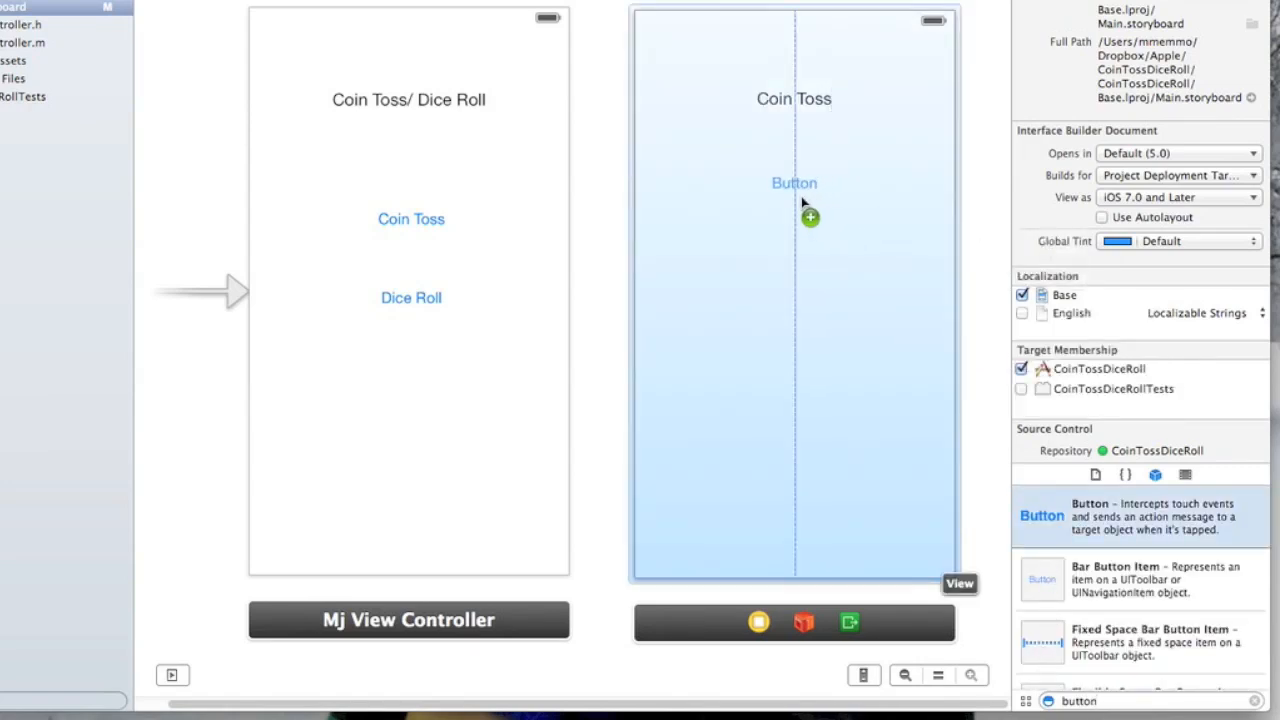
click(792, 184)
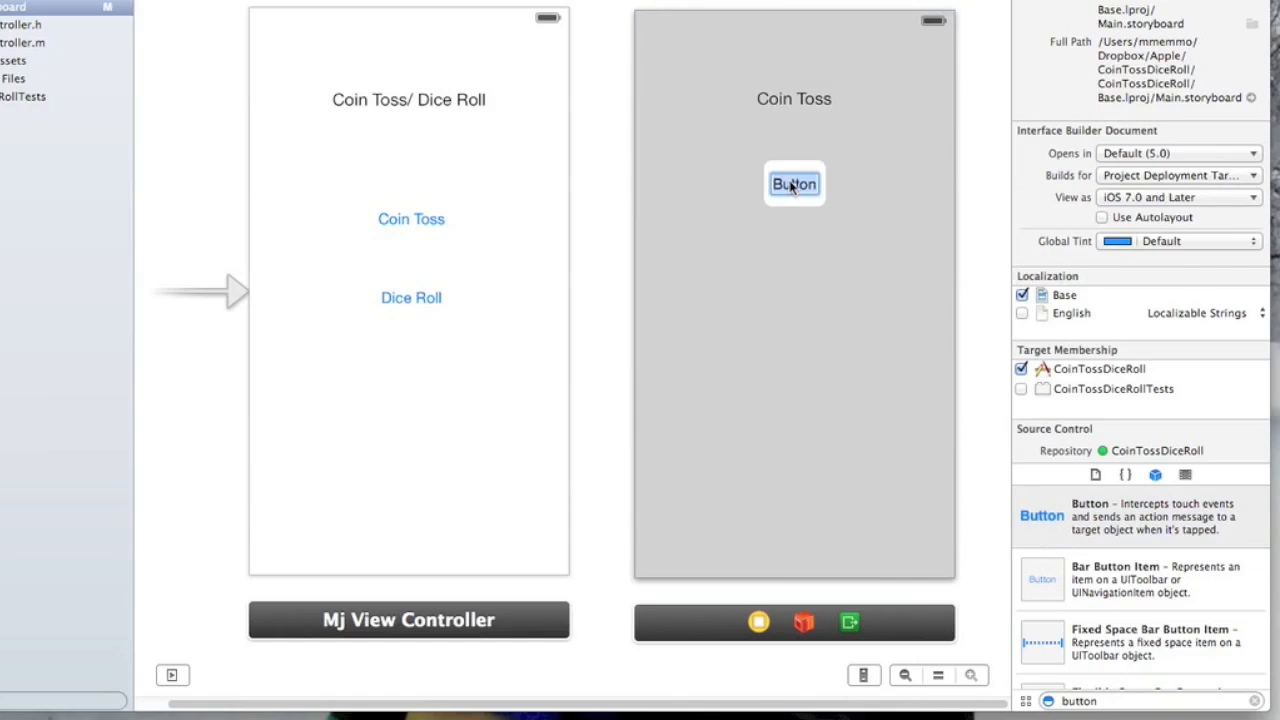
text(Home)
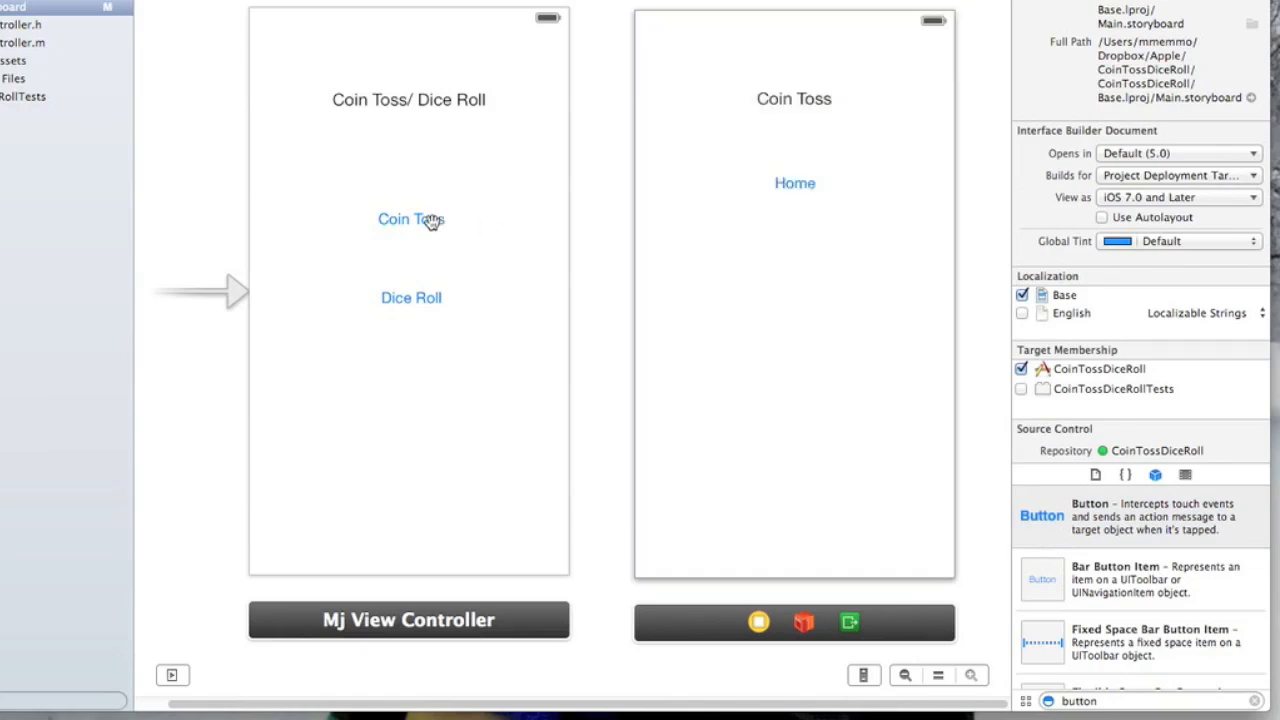
click(410, 218)
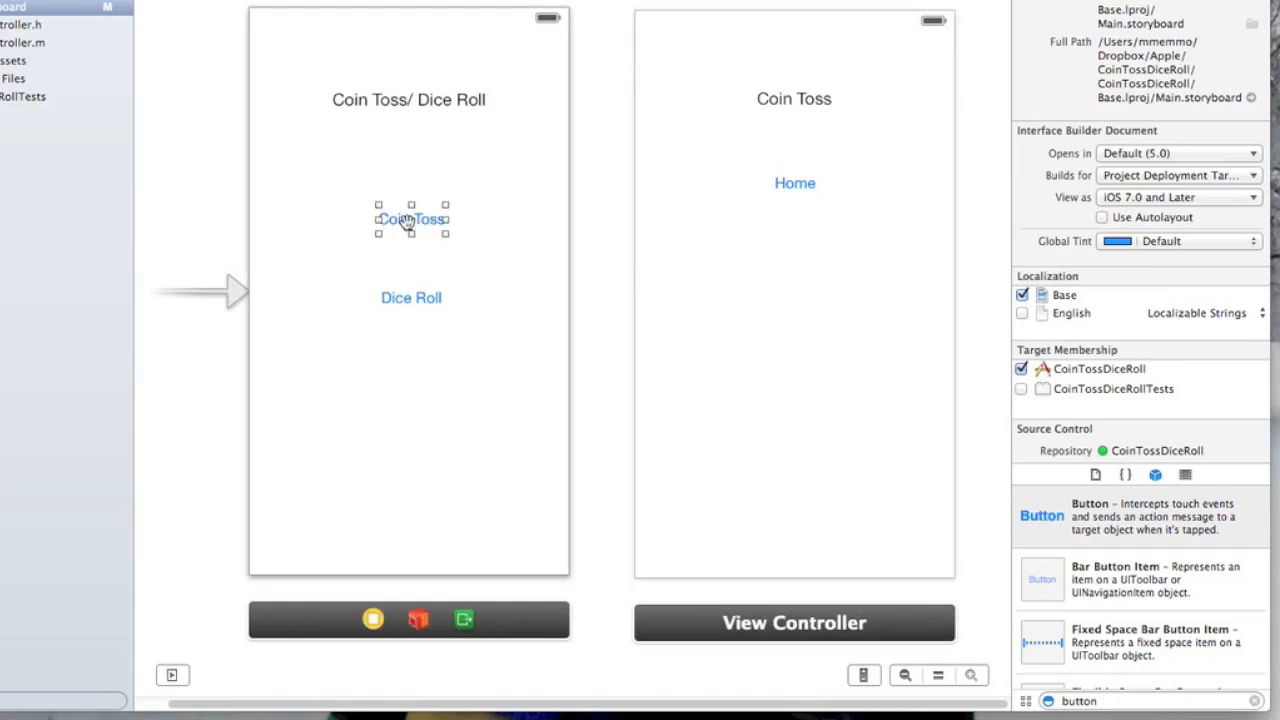
Create a modal segue from Coin Toss button to the second scene and from Home back to the first
drag(410, 218, 680, 230)
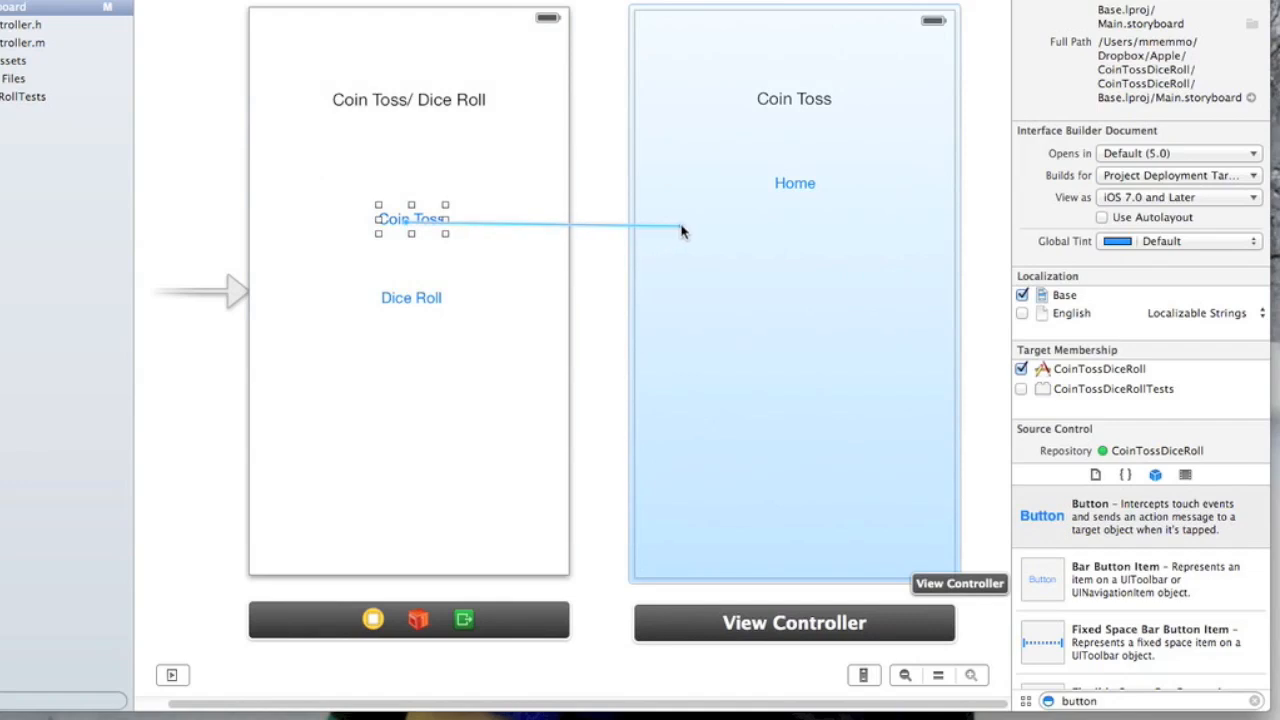
mouse_move(690, 230)
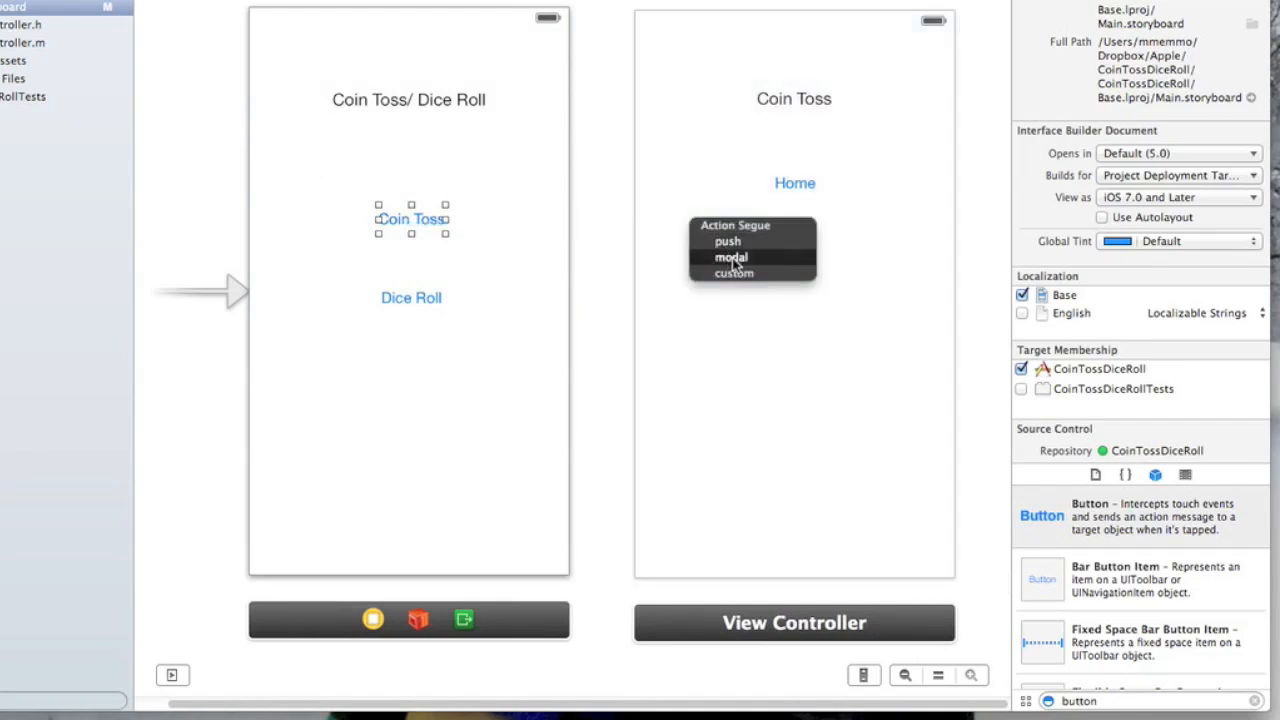
mouse_move(728, 240)
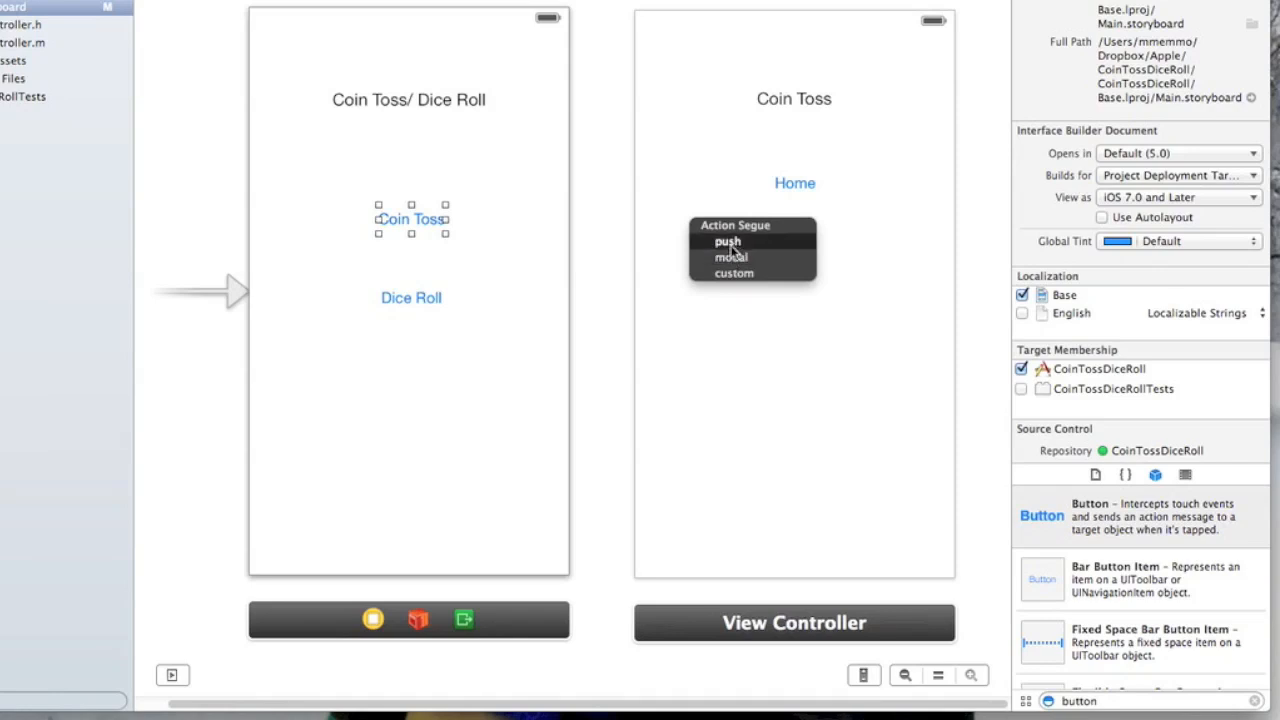
mouse_move(730, 256)
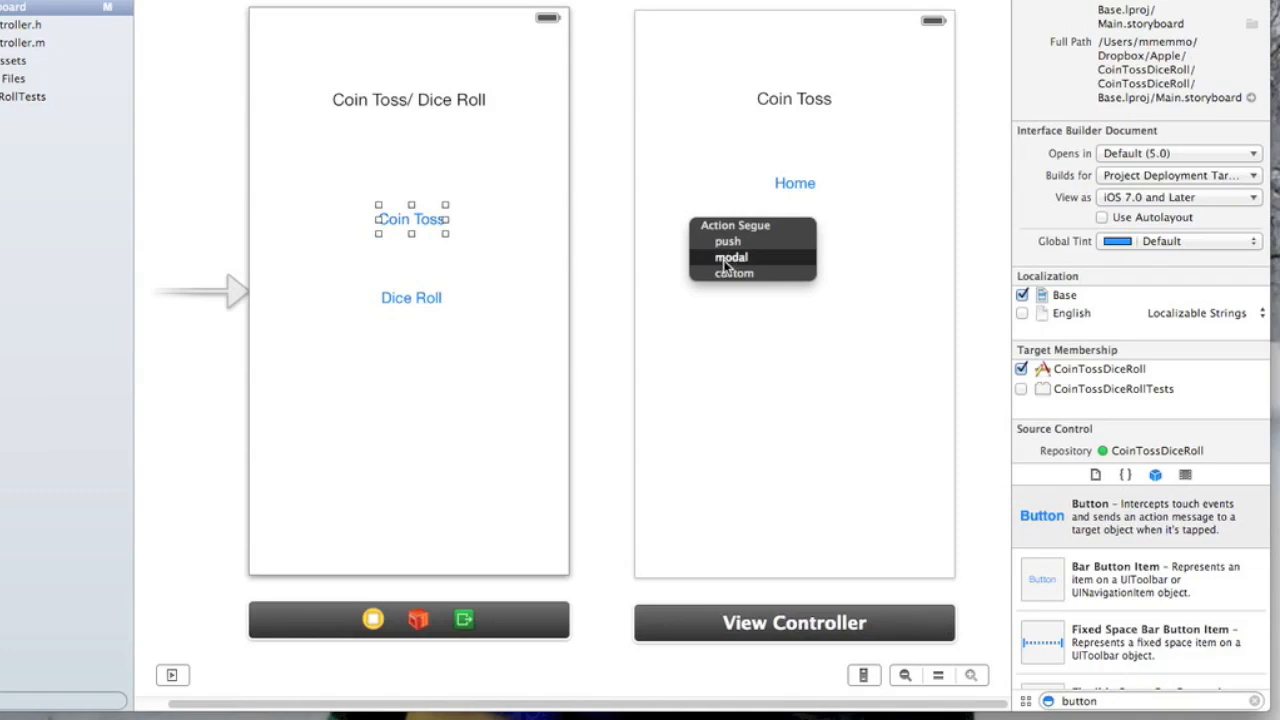
click(732, 258)
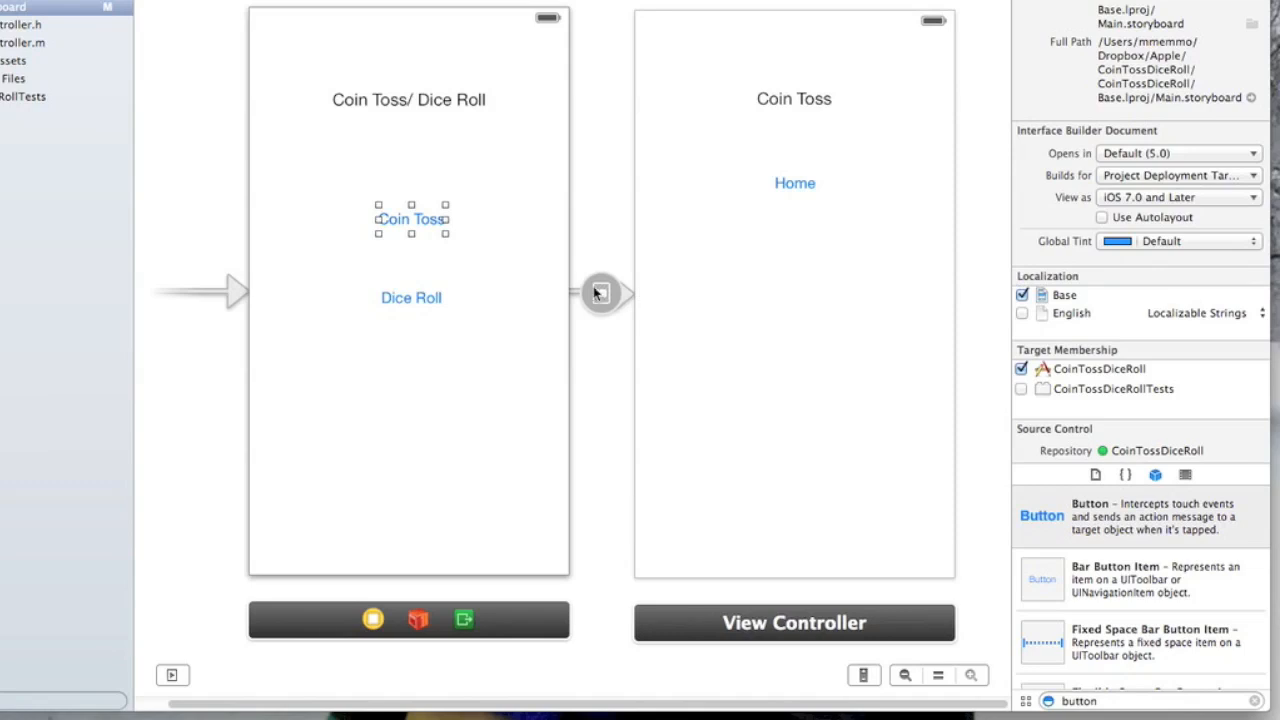
mouse_move(696, 308)
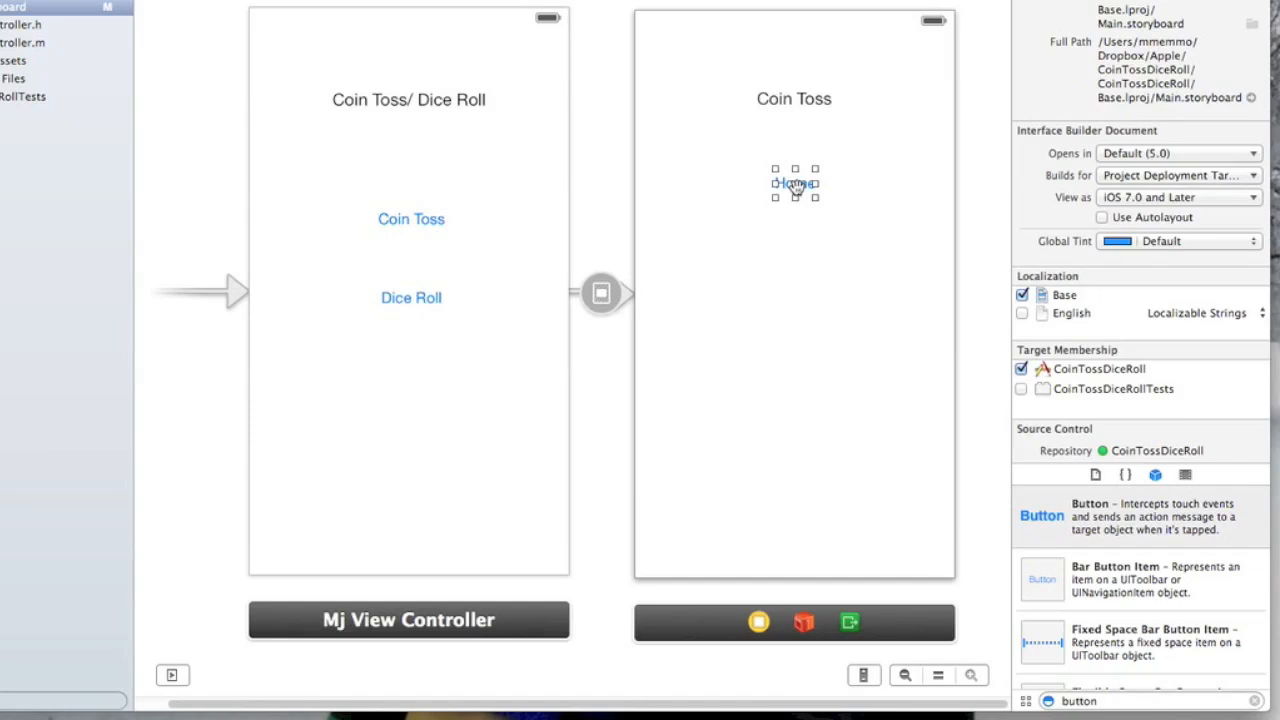
drag(792, 184, 524, 176)
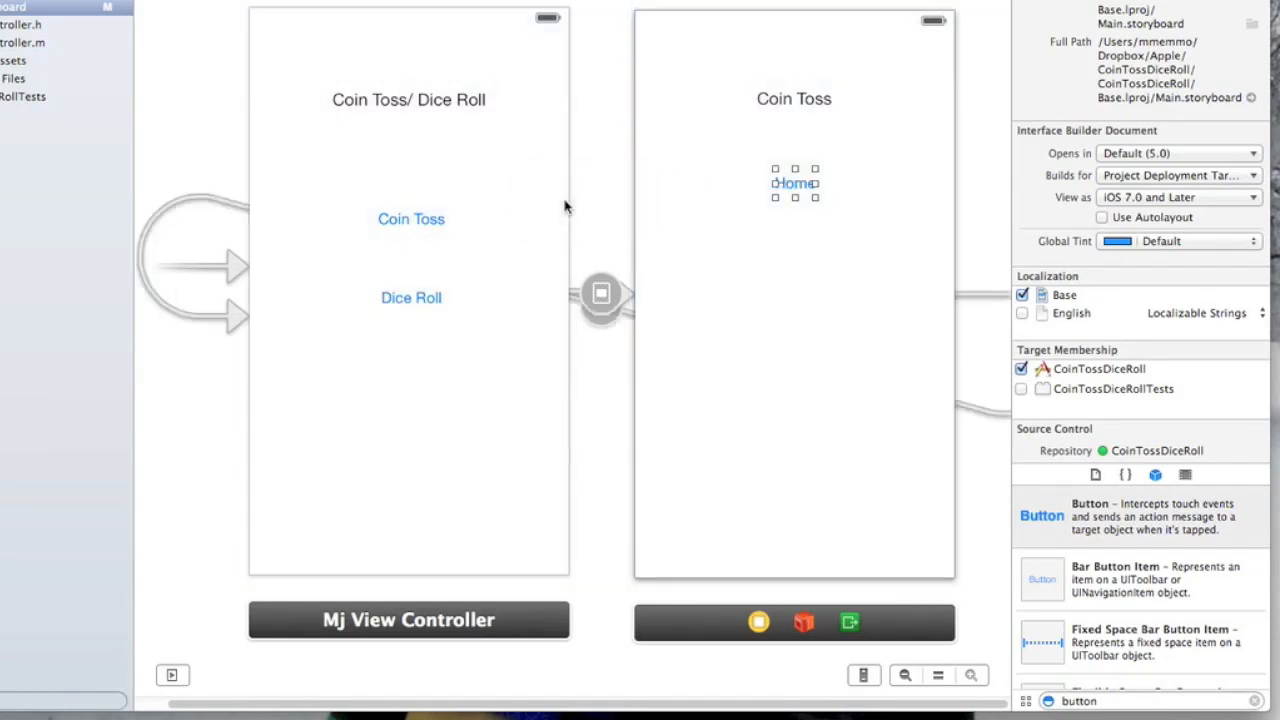
mouse_move(752, 344)
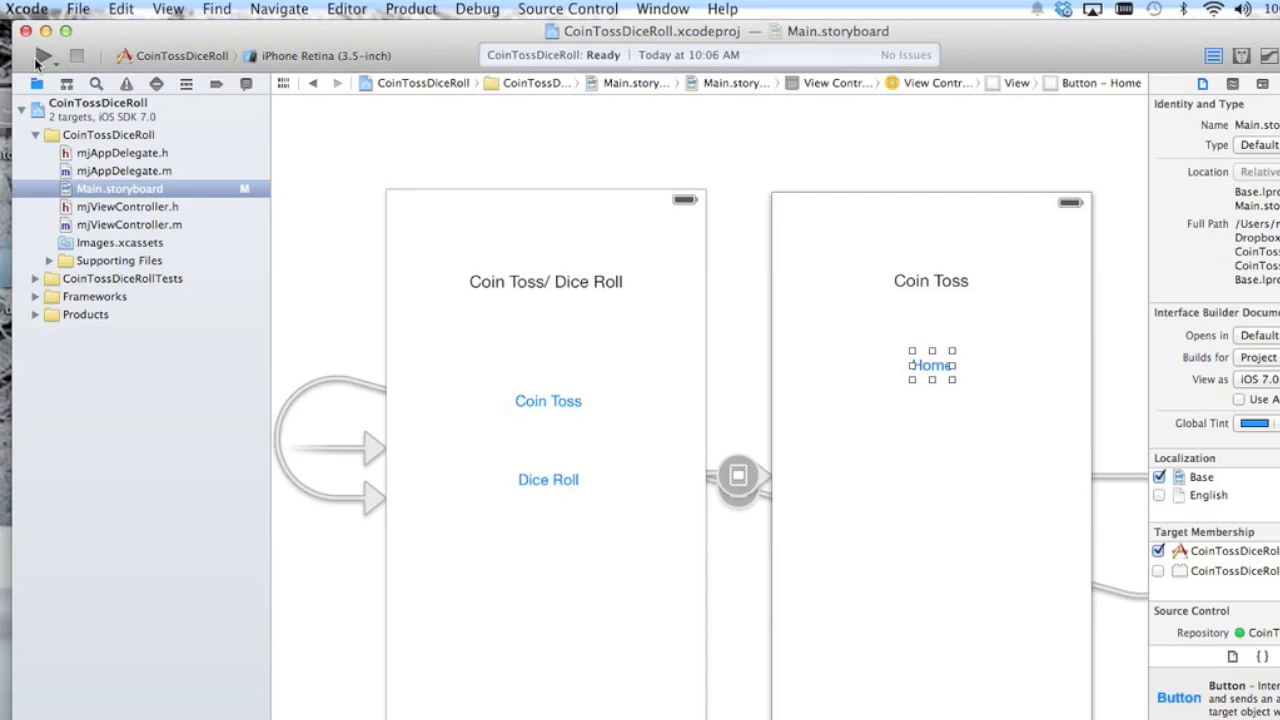
mouse_move(44, 56)
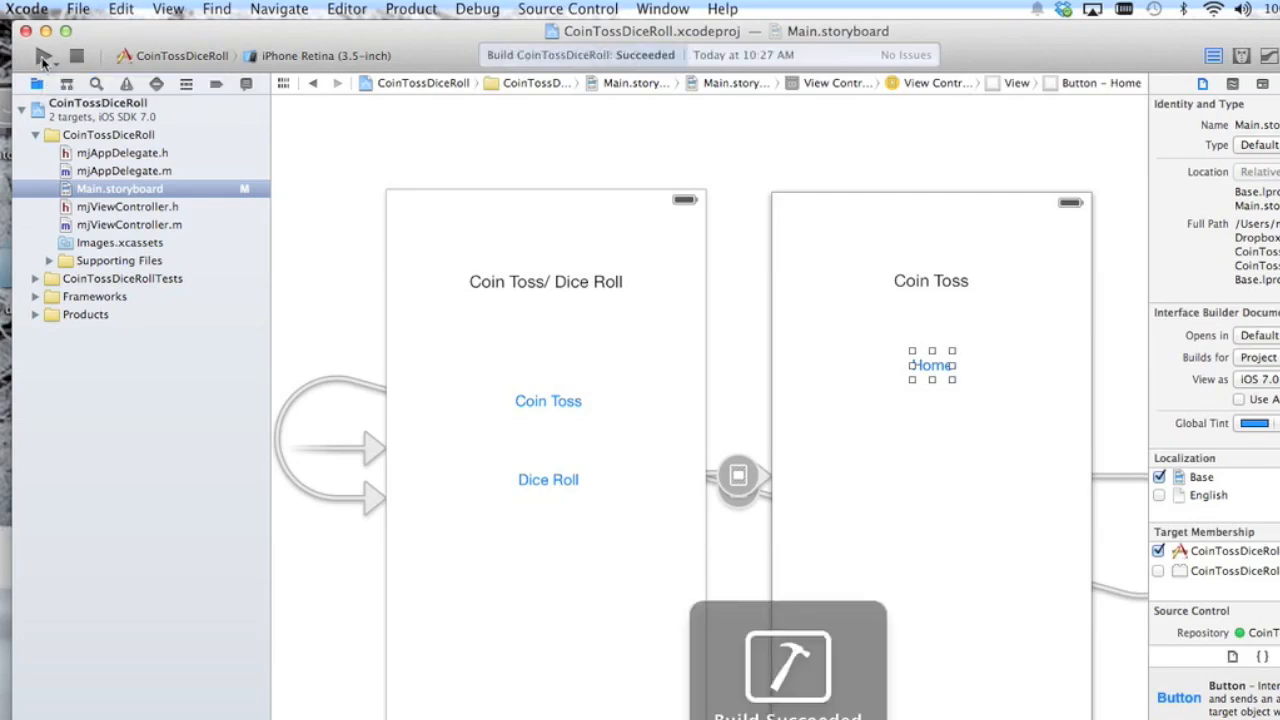
Build and run CoinTossDiceRoll in the iPhone Retina simulator
click(42, 54)
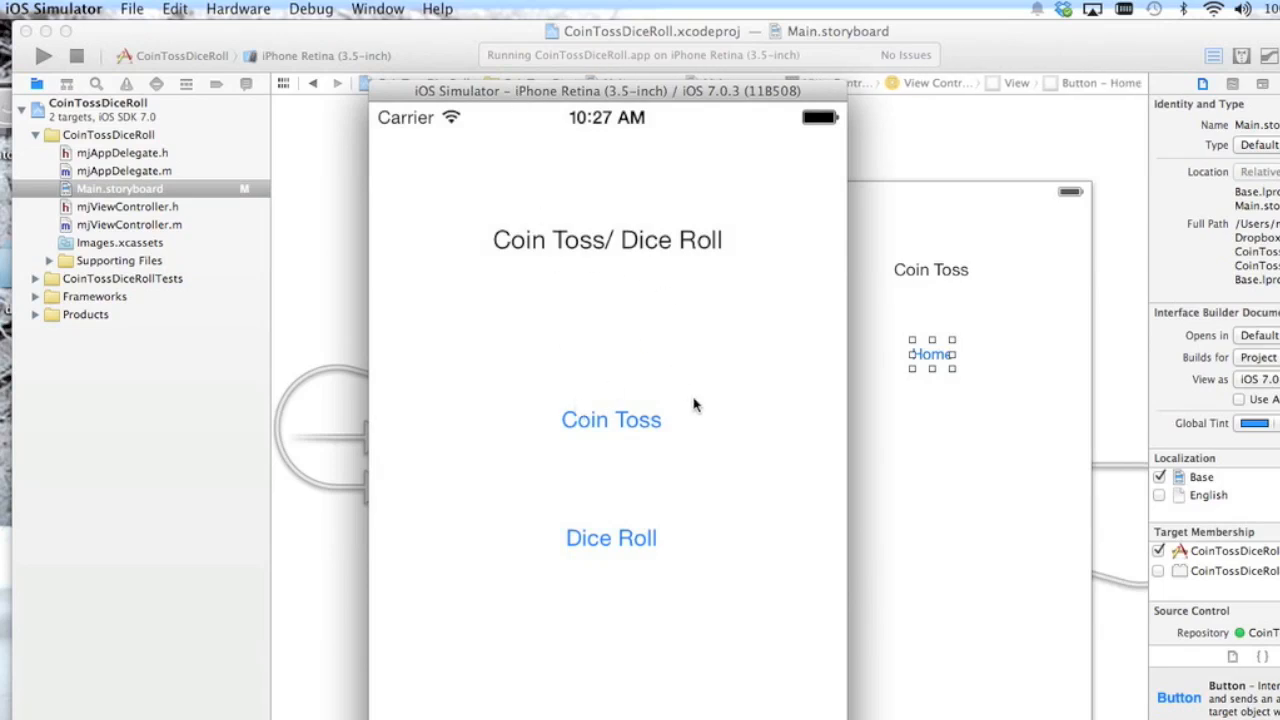
click(610, 420)
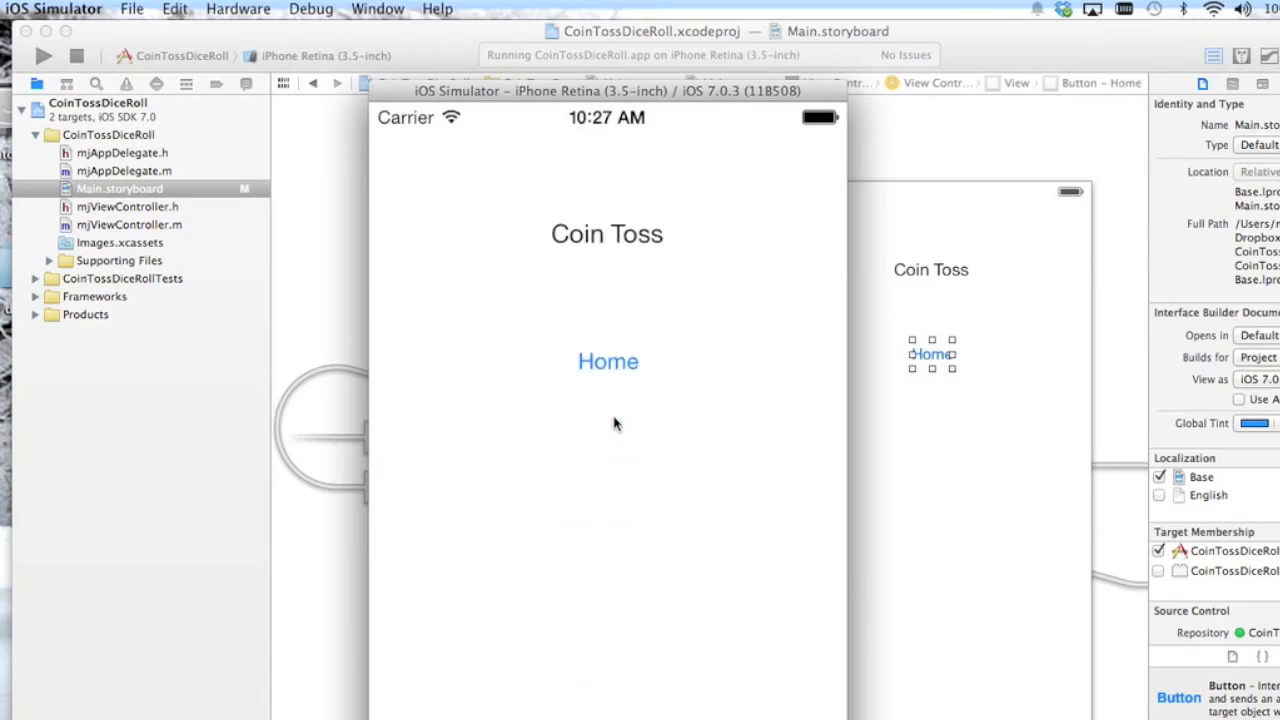
mouse_move(620, 376)
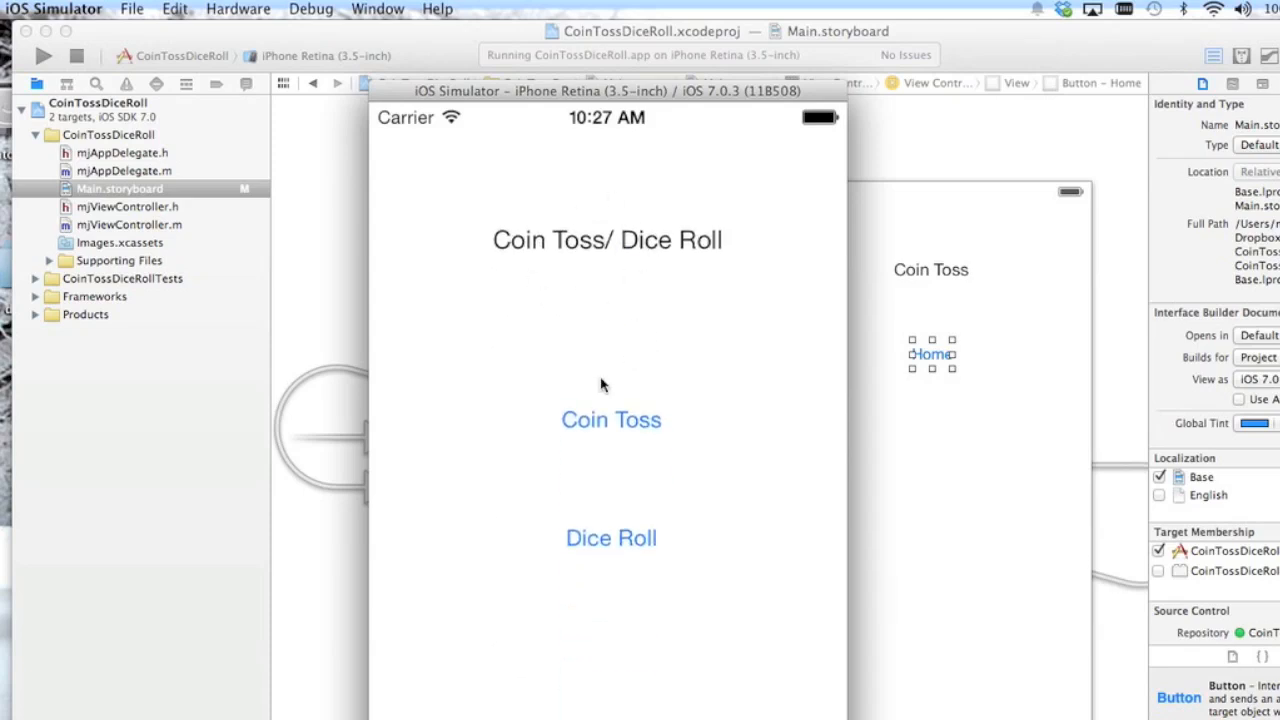
mouse_move(610, 176)
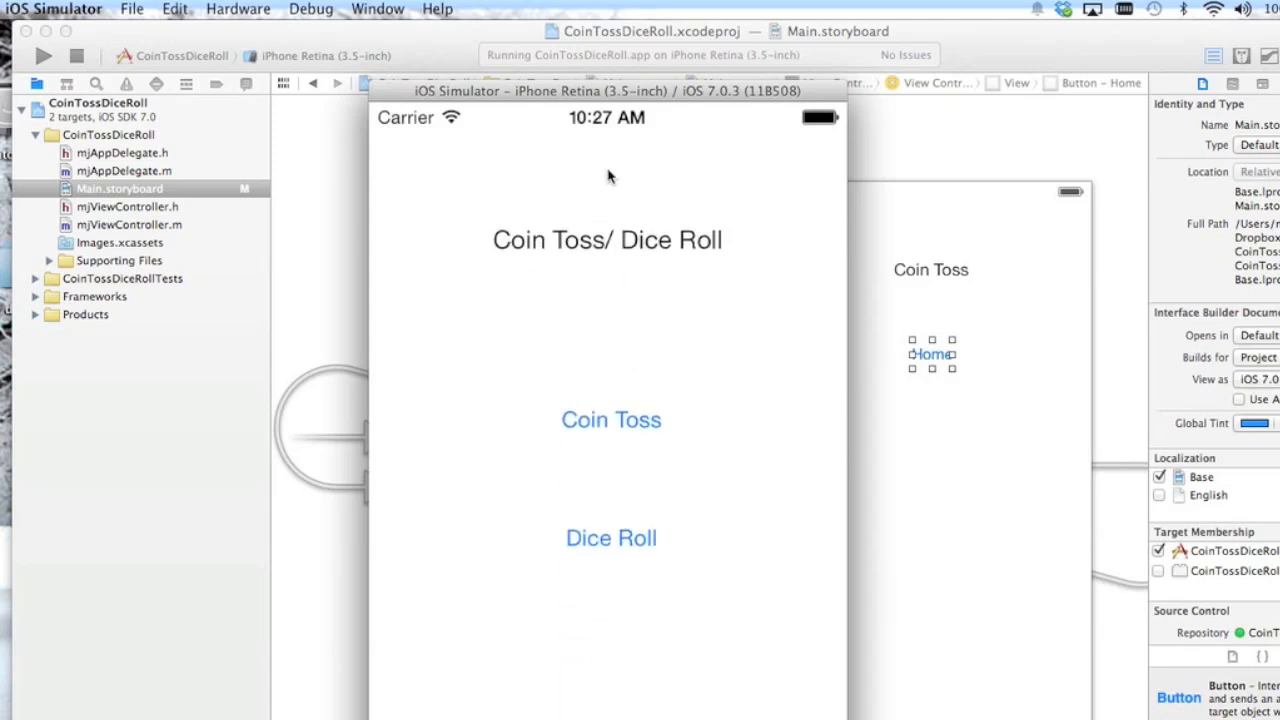